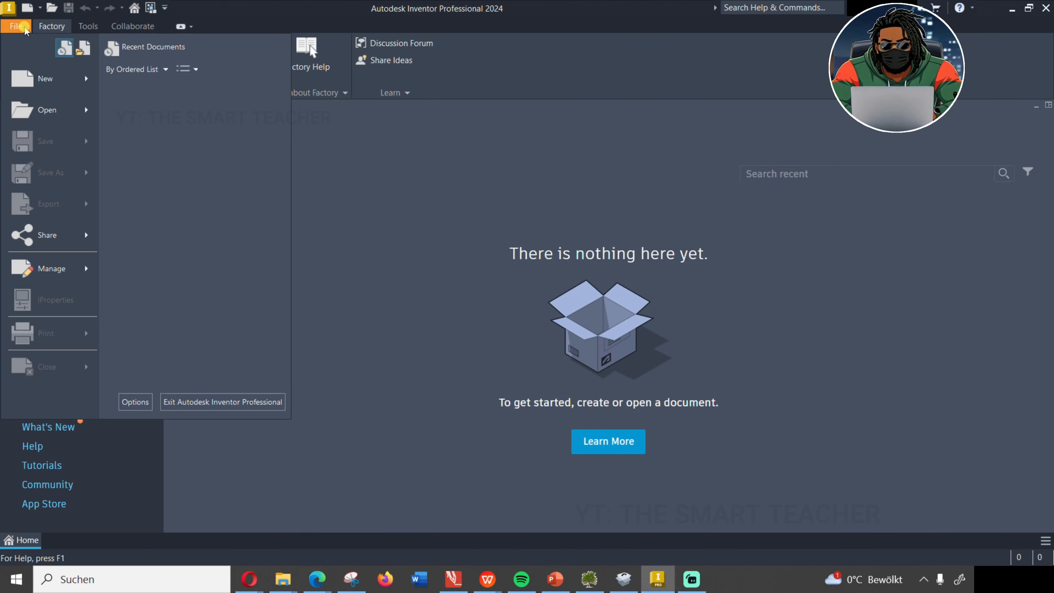
Create a new assembly from the Standard (mm).iam metric template
click(45, 78)
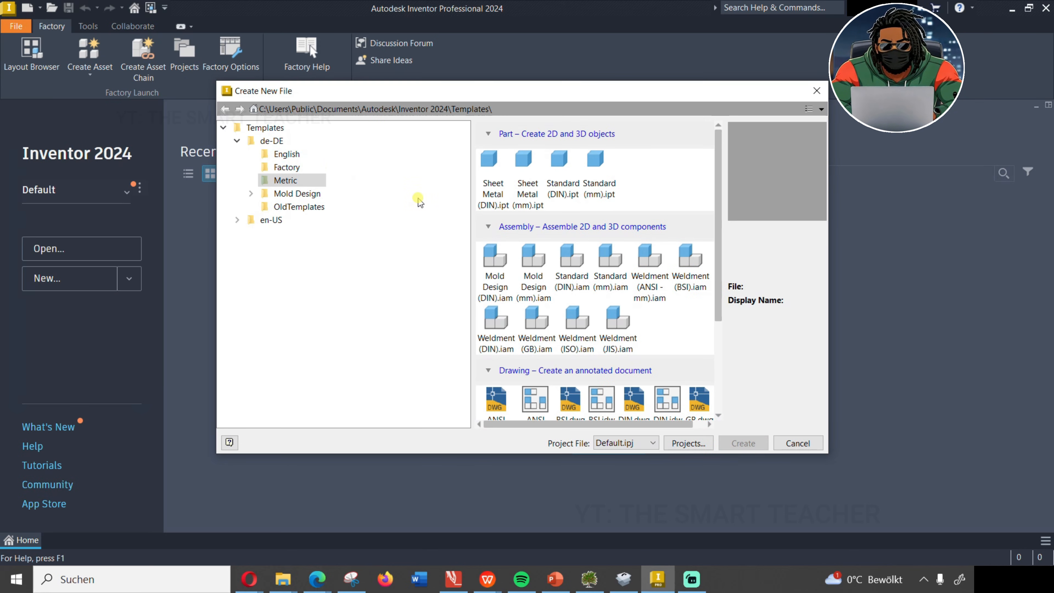
click(607, 263)
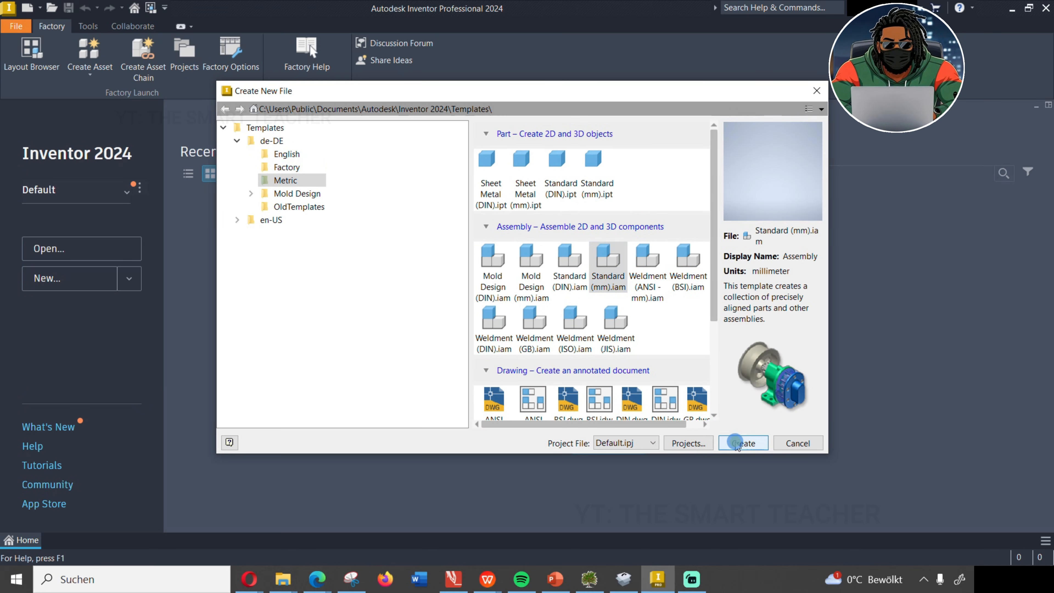
click(741, 442)
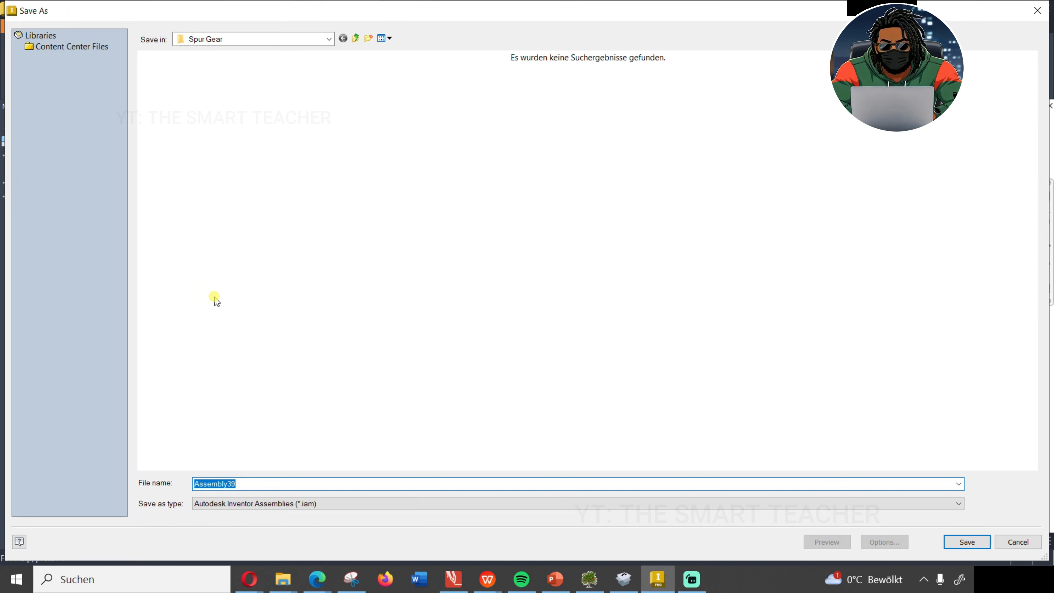
Save the assembly as 'Spur Gear Assembly Animation' in the Spur Gear folder
text(Spur Gear Assembly Animati)
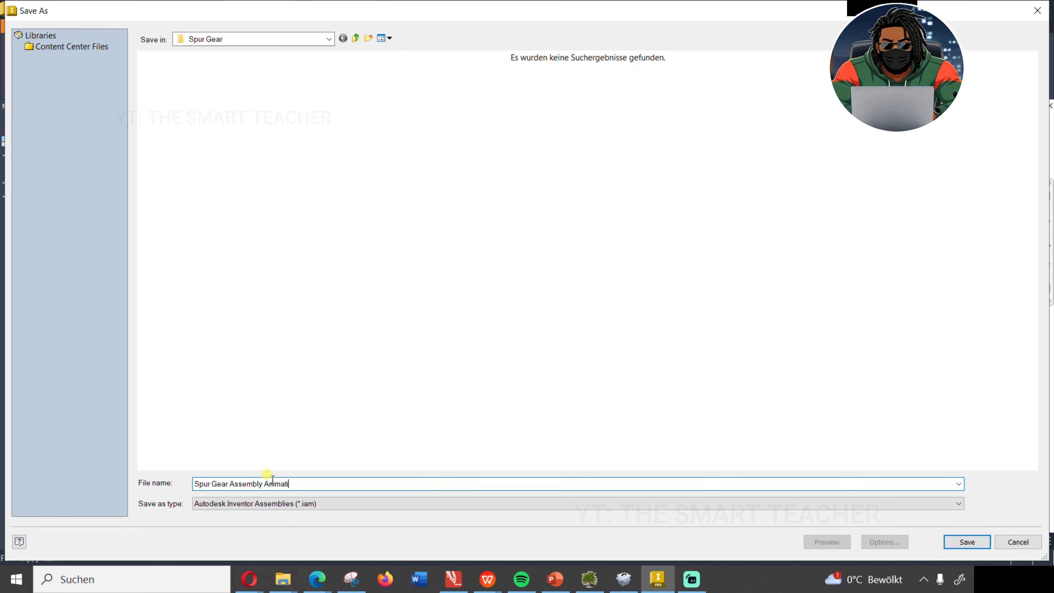
click(964, 541)
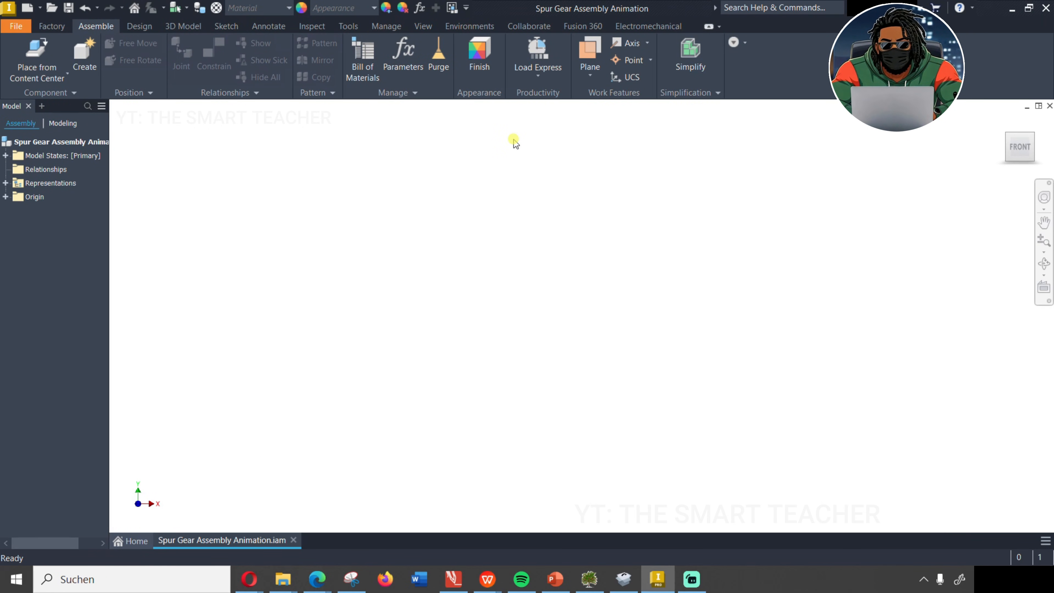
Generate a 23/63-tooth helical spur gear pair with 30° helix via the Design Spur Gear generator
click(139, 25)
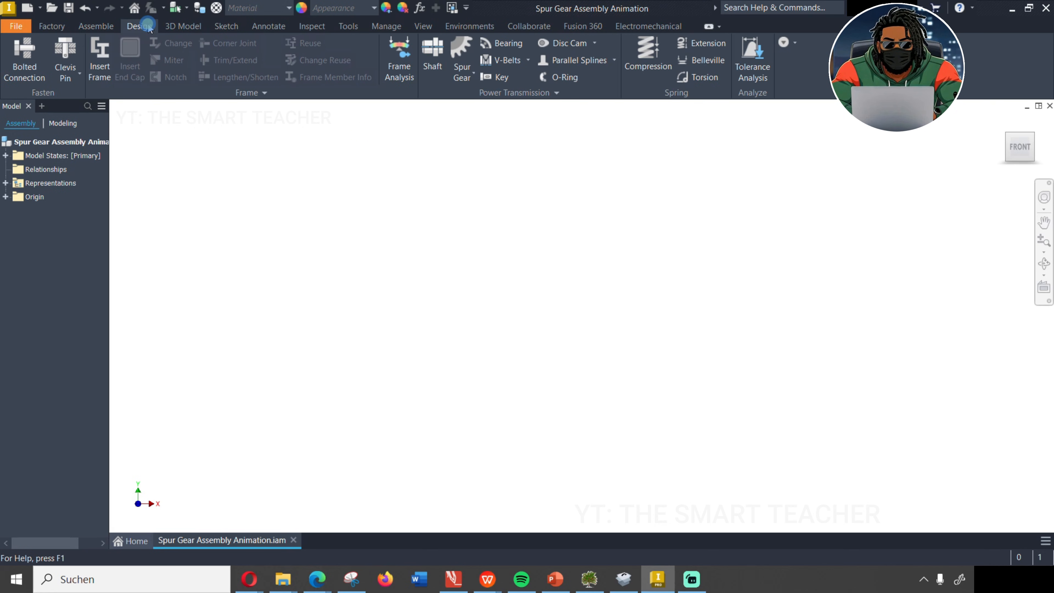
click(462, 71)
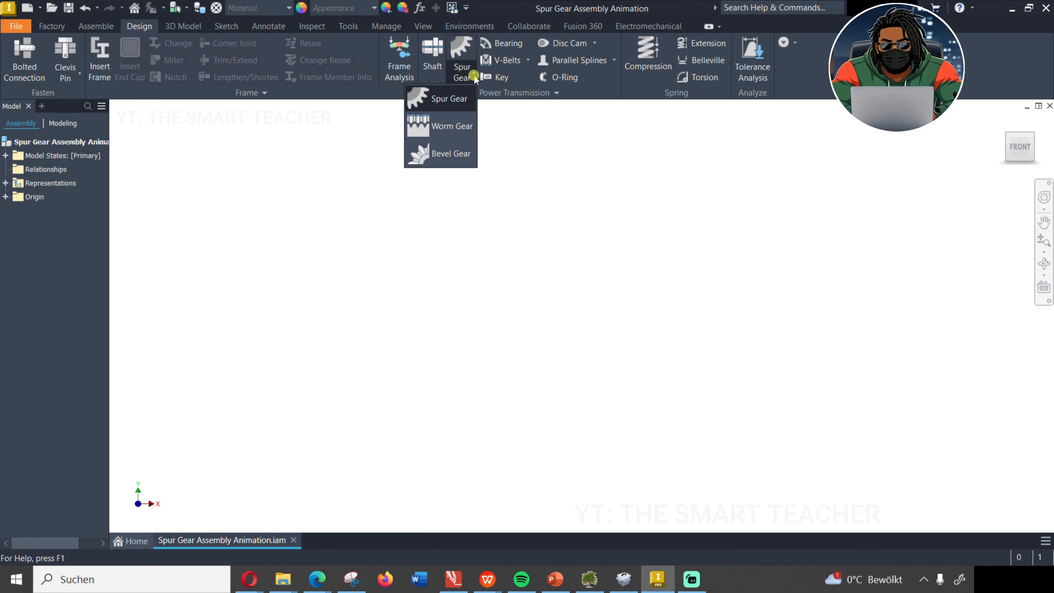
click(448, 98)
text(30)
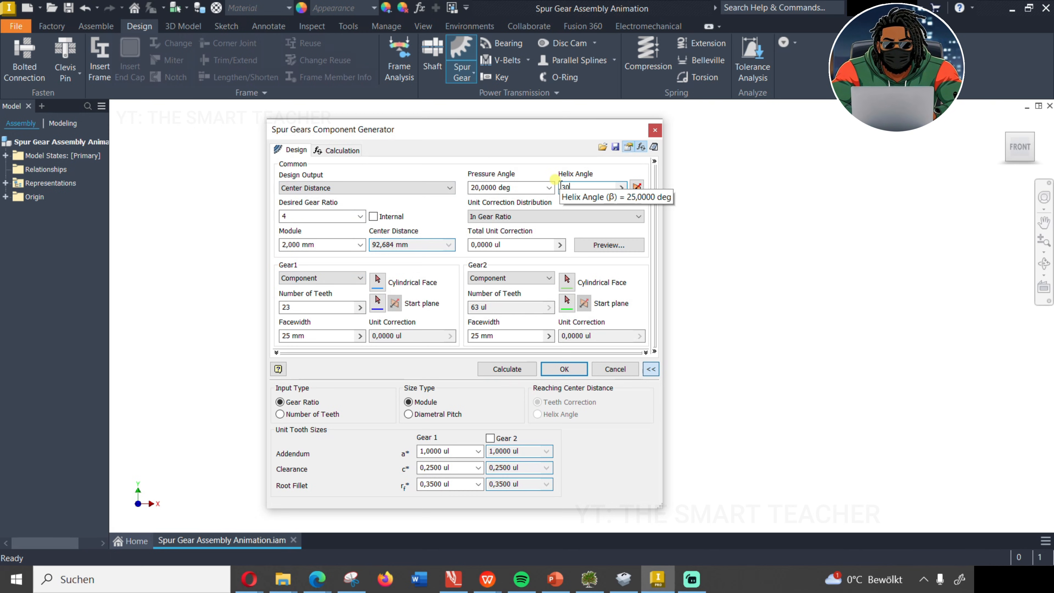
click(563, 368)
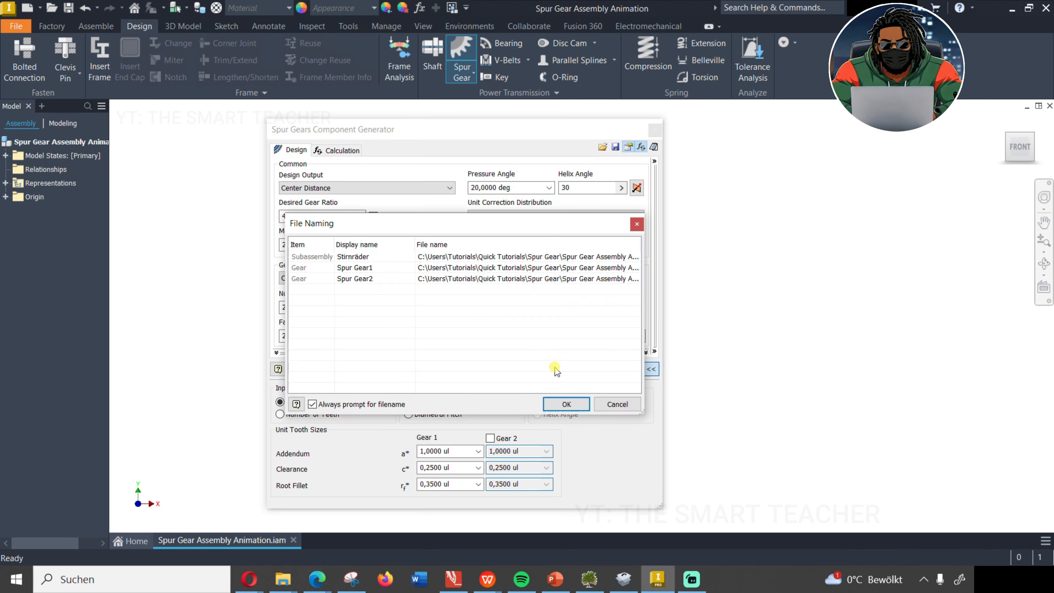
click(565, 404)
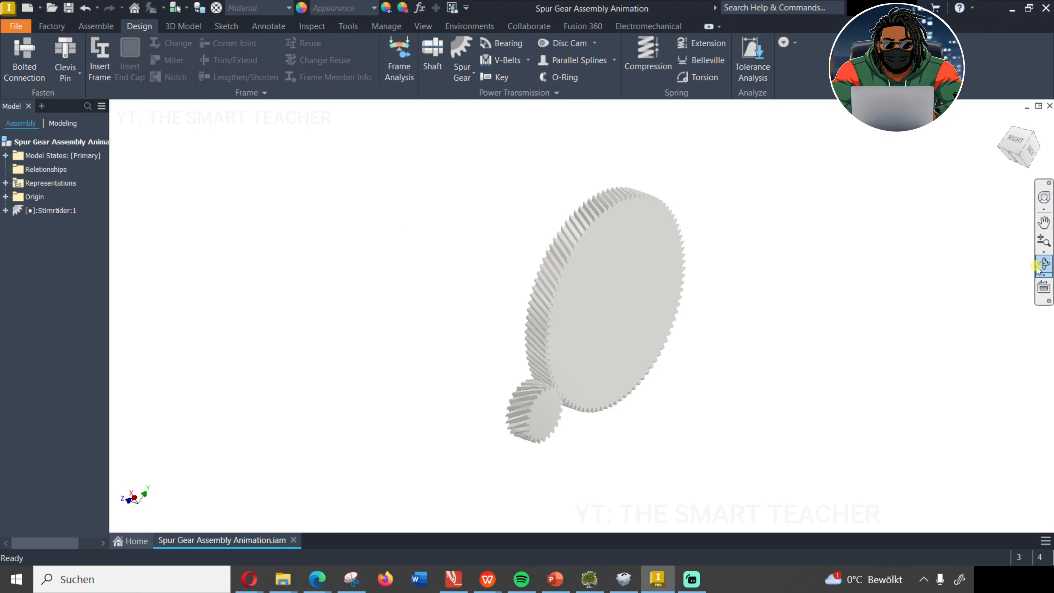
Set the visual style to shaded with edges and enable All Shadows
click(423, 26)
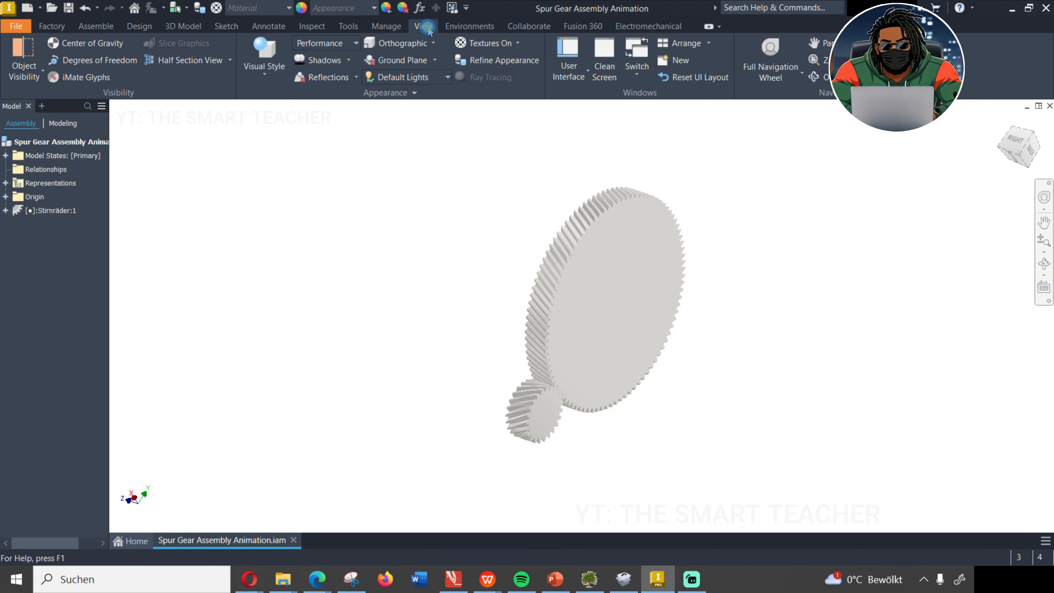
click(263, 56)
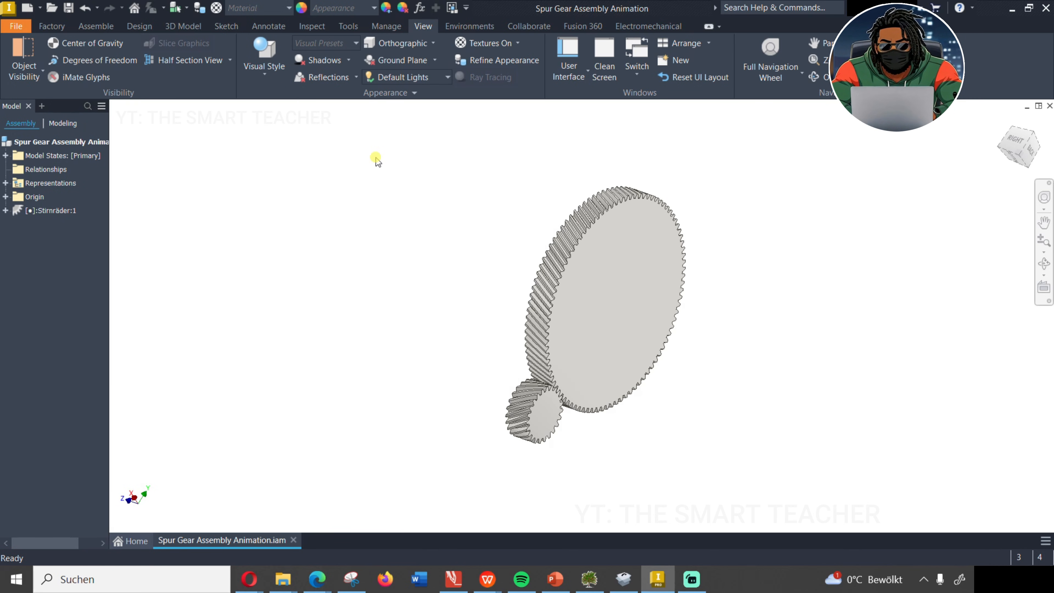
click(348, 60)
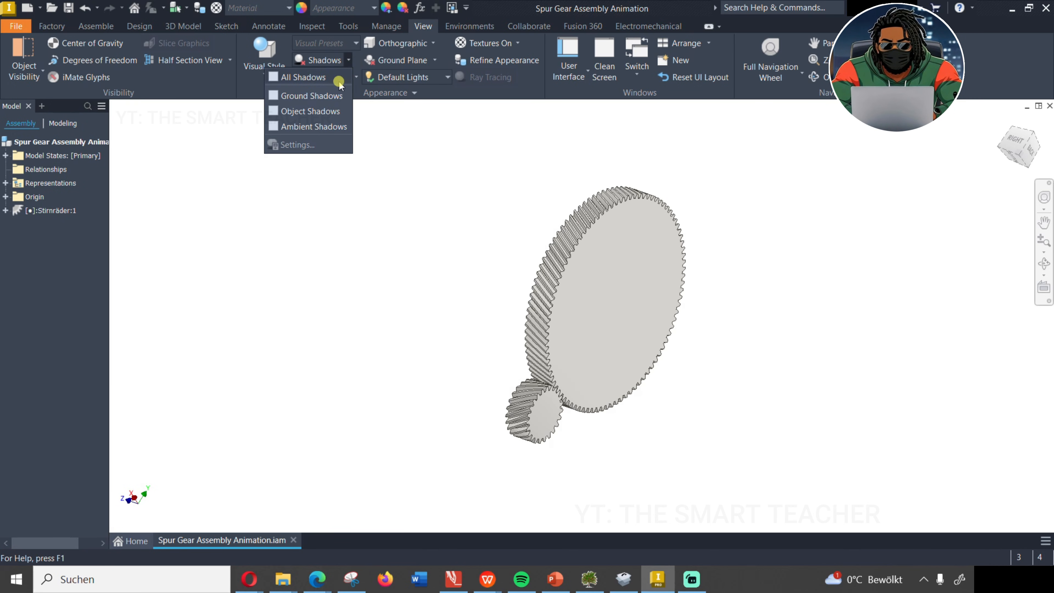
click(301, 76)
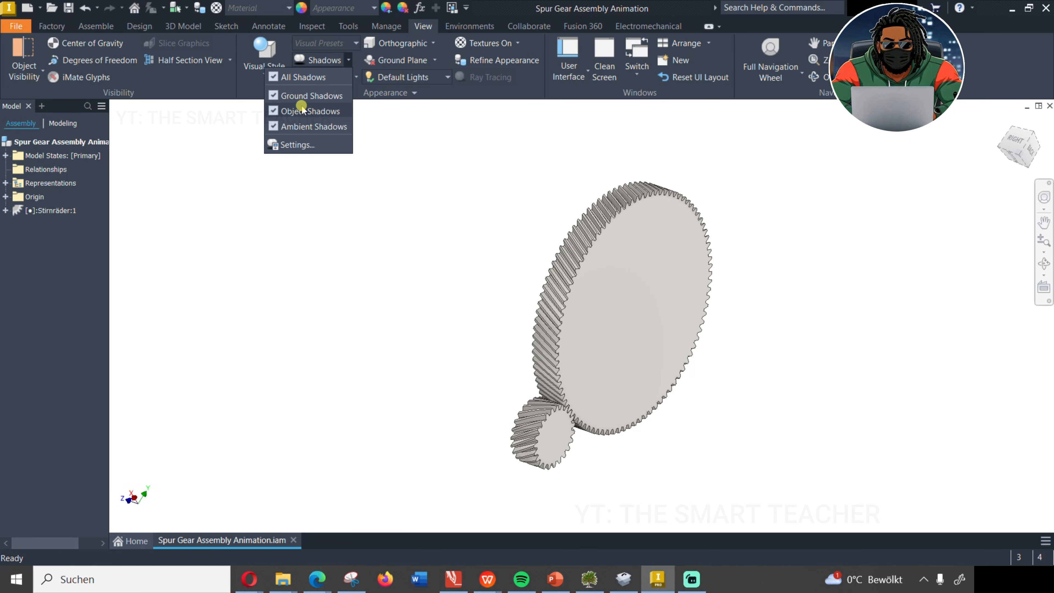
click(291, 261)
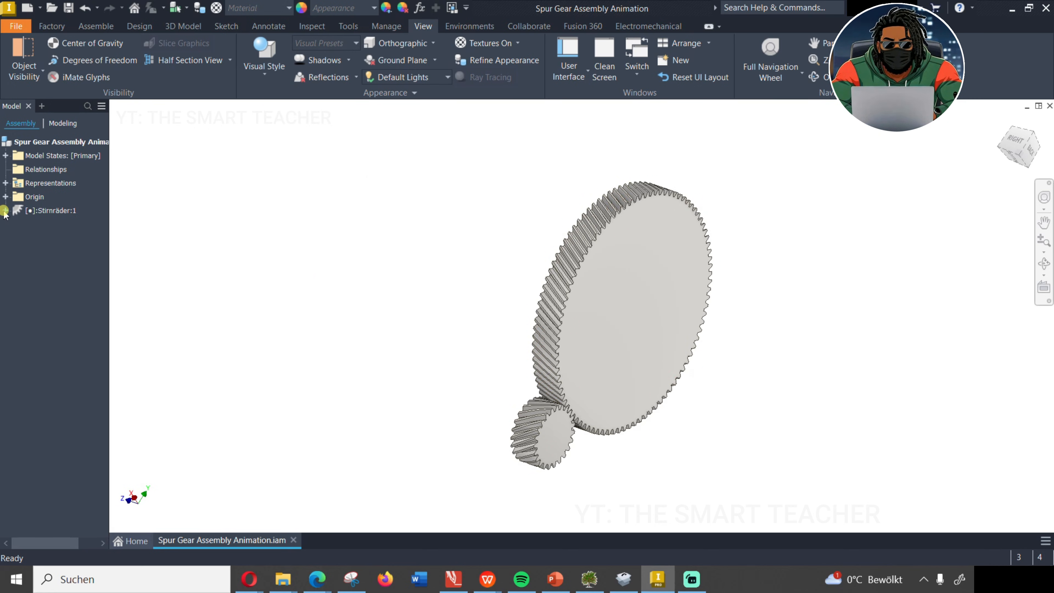
Expand Stirnräder:1, Spur Gear1:1 and the assembly Origin to show their planes and axes
click(6, 210)
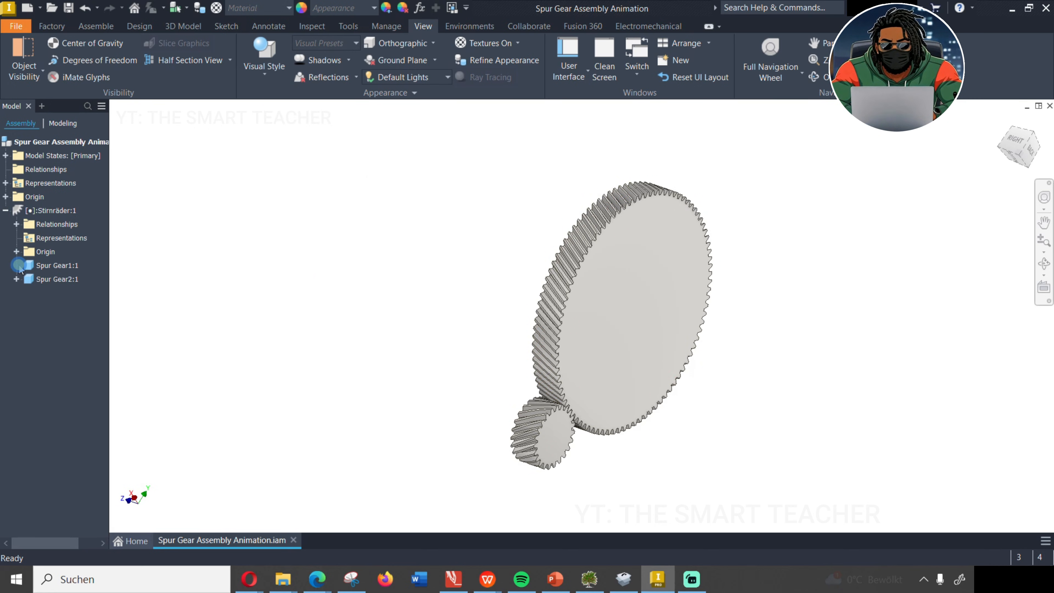
click(15, 264)
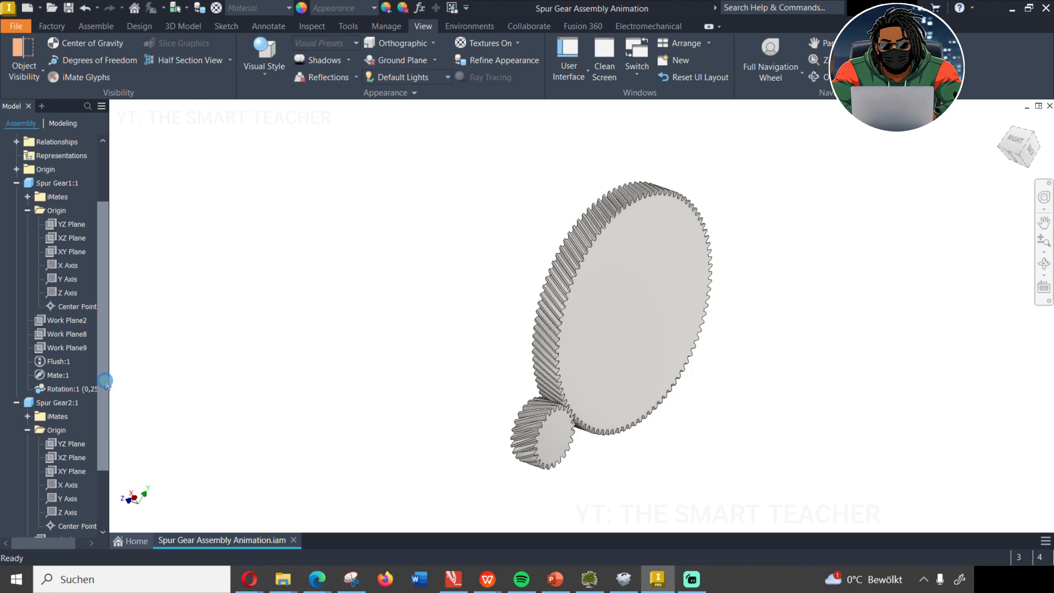
click(6, 197)
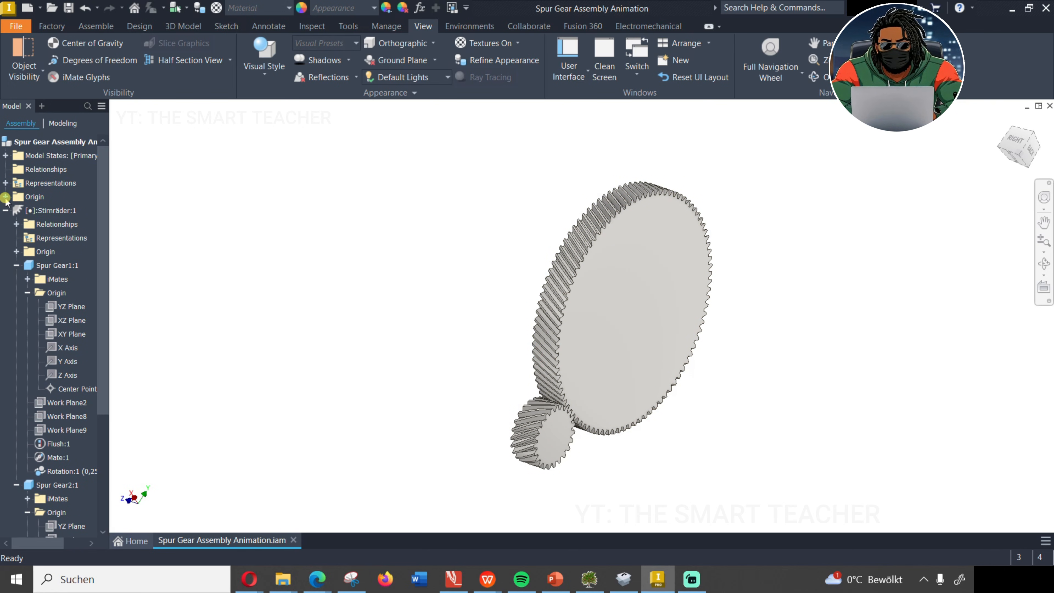
click(6, 197)
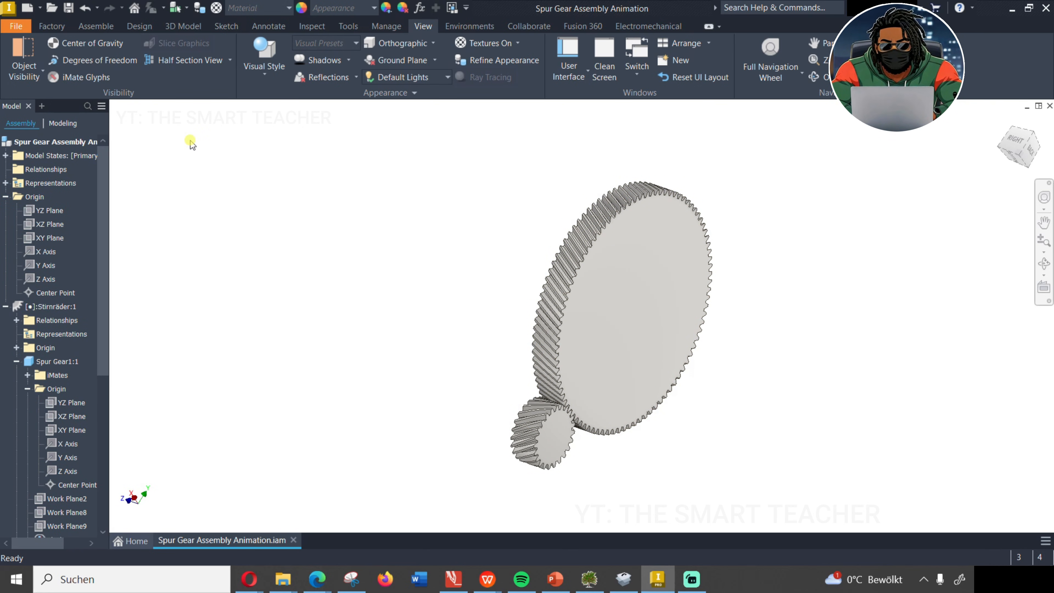
click(96, 26)
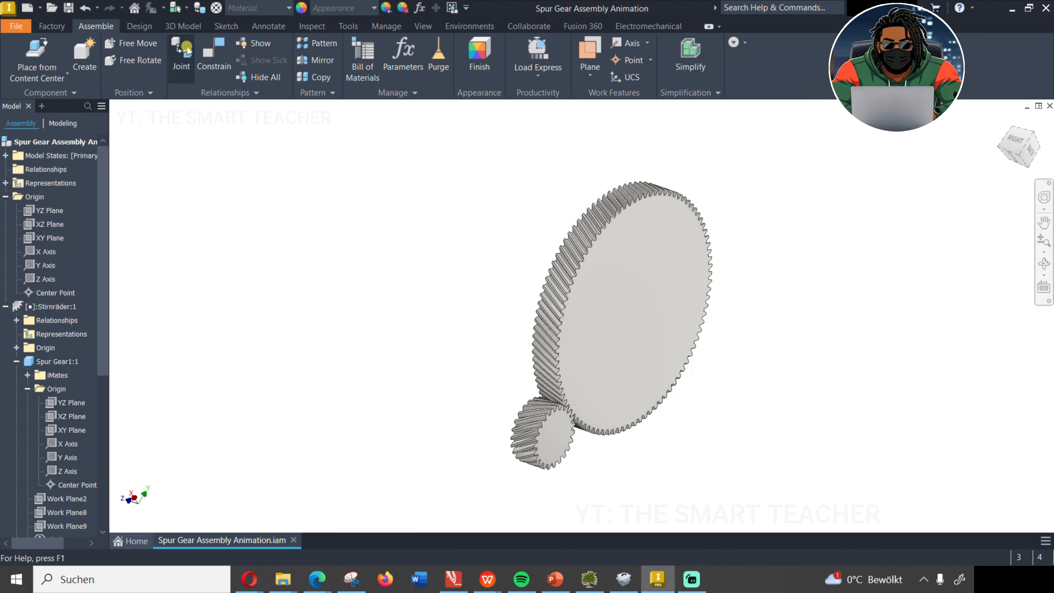
Mate Spur Gear1's Z axis to the assembly Z axis and select the gear subassembly
click(213, 54)
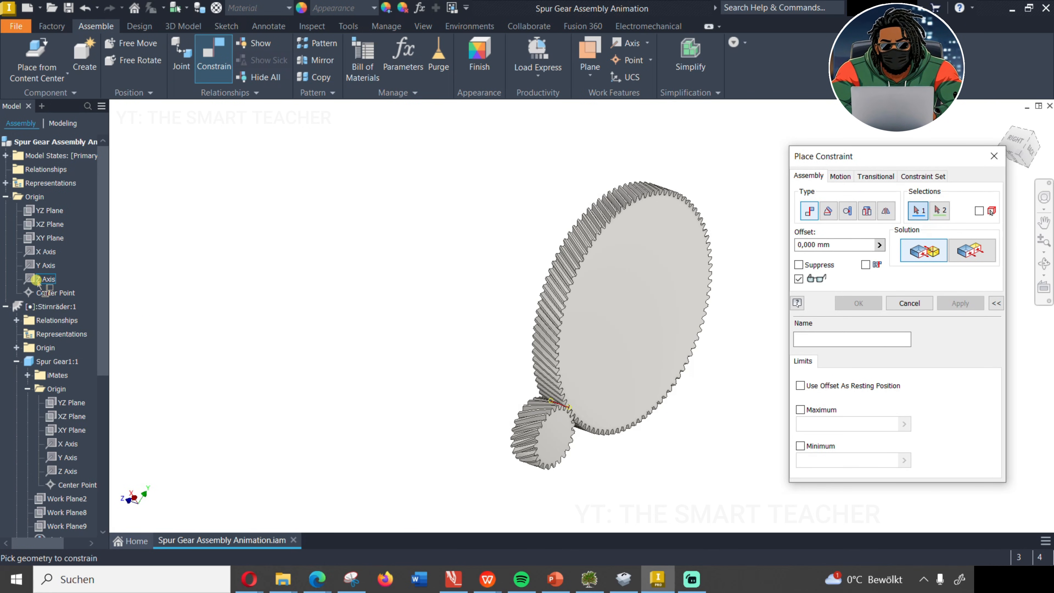
click(541, 435)
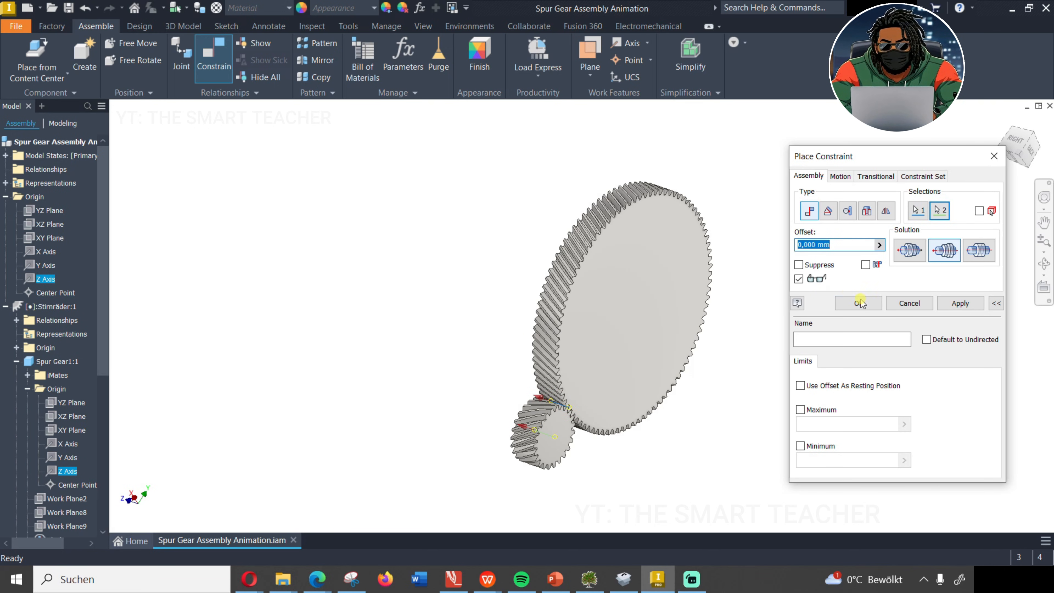
click(856, 303)
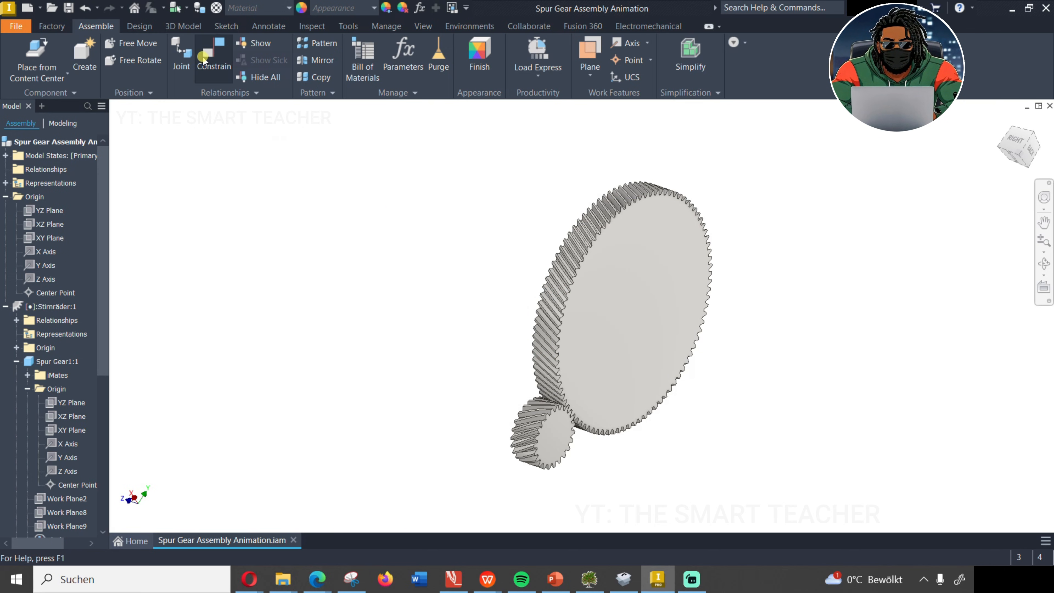
click(581, 289)
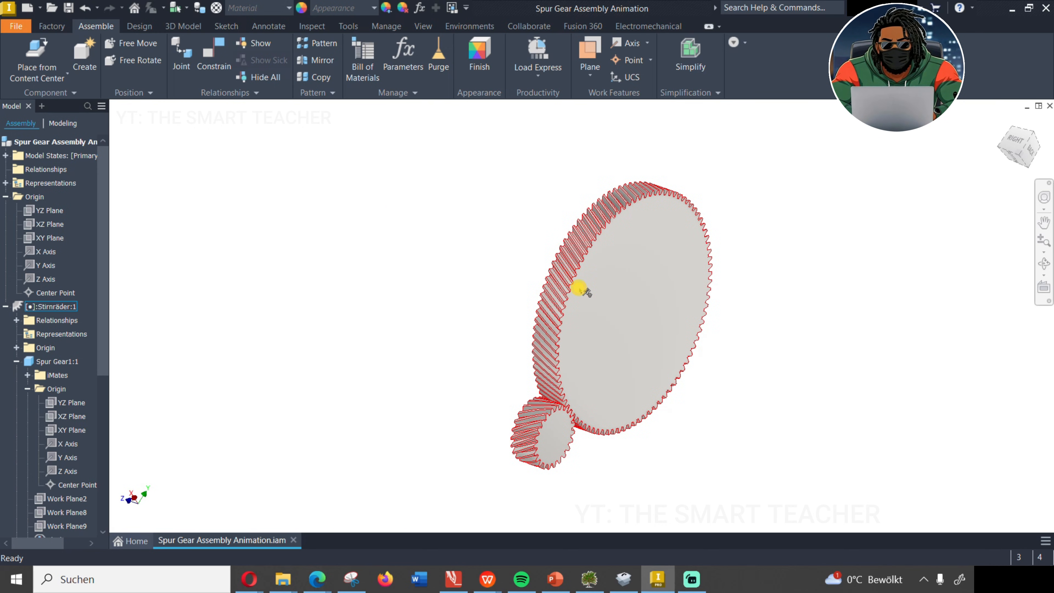
Uncheck Grounded on Stirnräder:1 so the subassembly is free to move
right_click(581, 291)
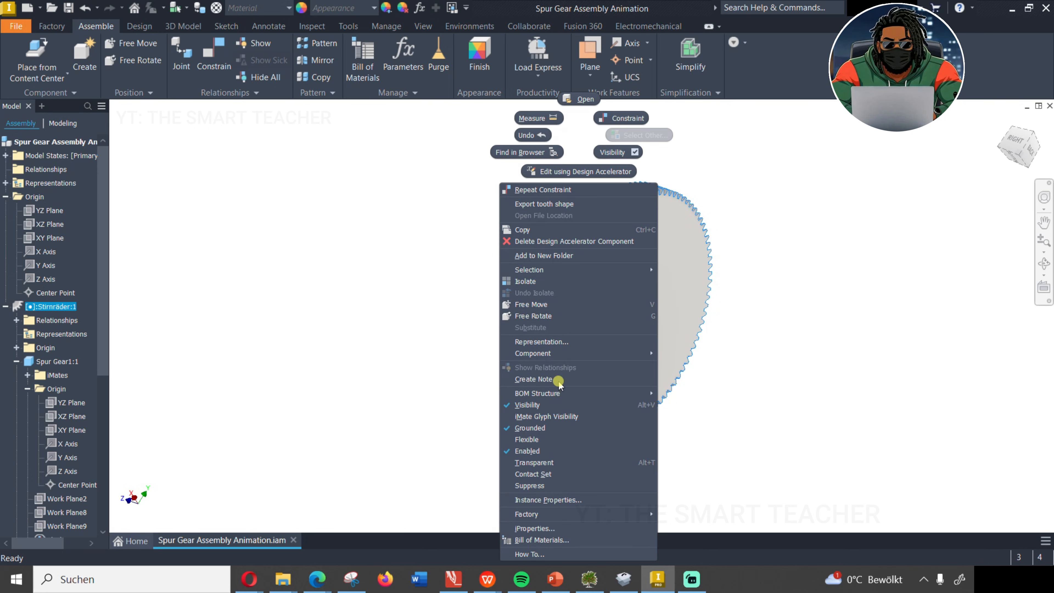
mouse_move(547, 427)
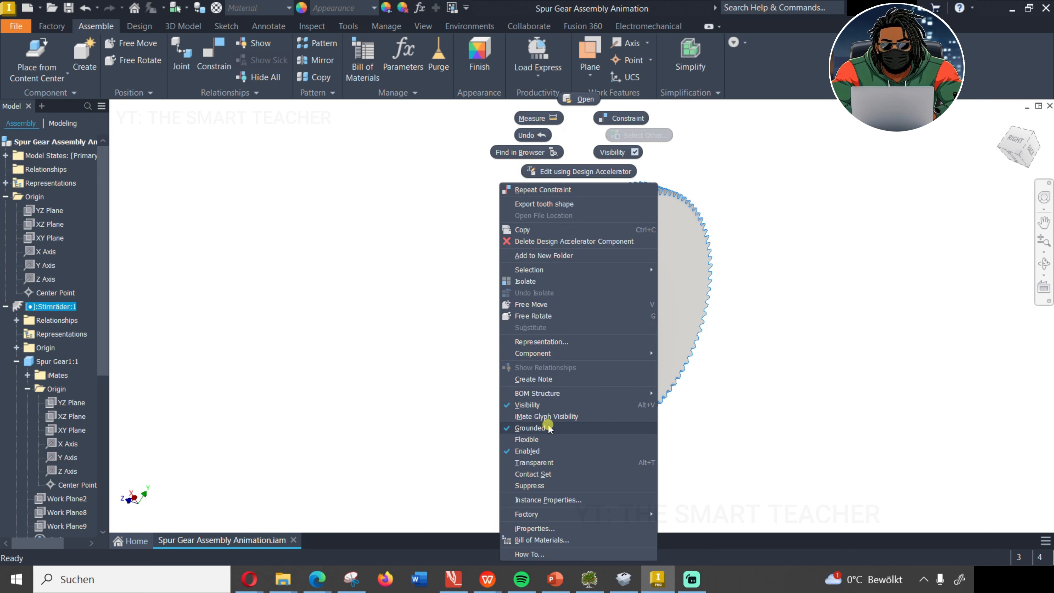
click(530, 428)
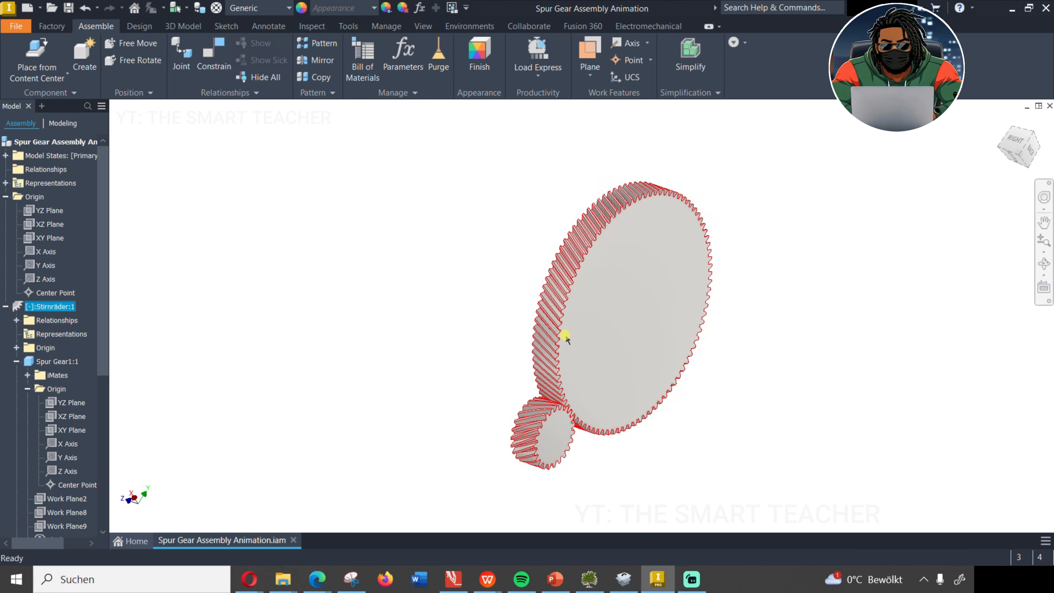
click(213, 57)
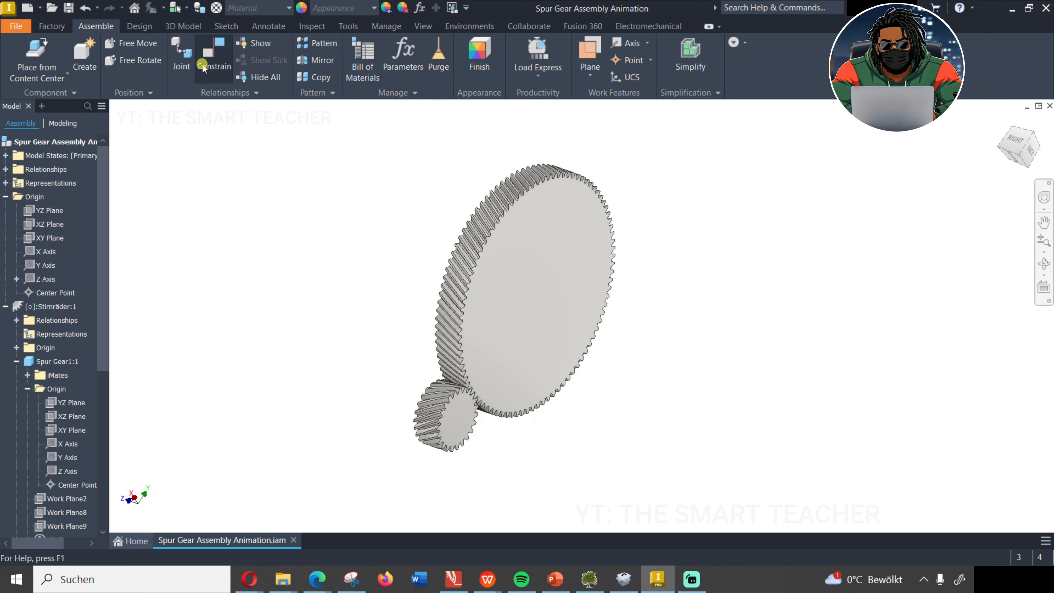
Constrain a plane of the small gear to the assembly XY plane and begin the next constraint
click(214, 57)
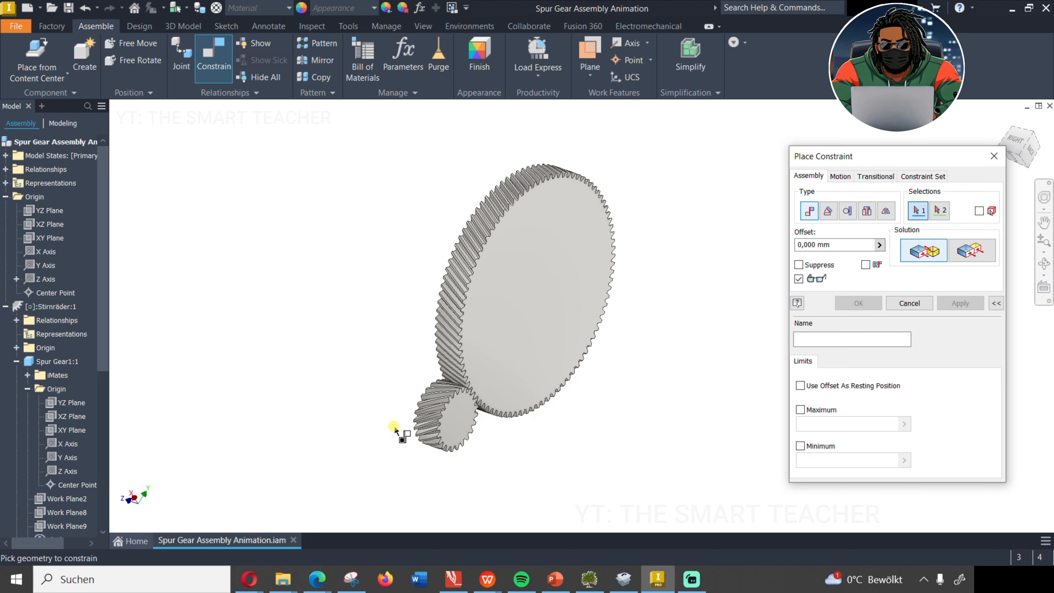
click(461, 407)
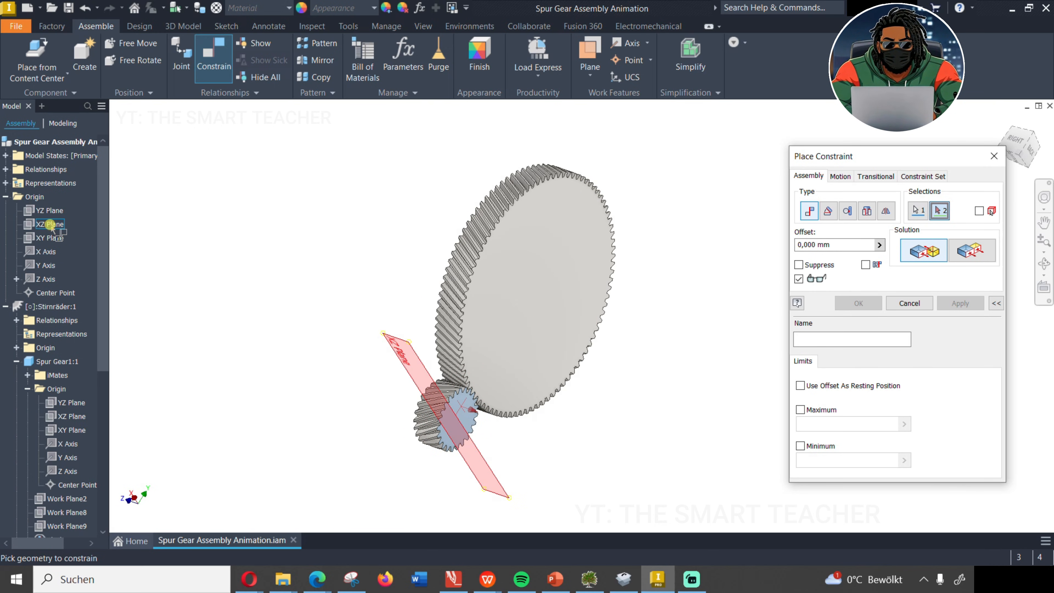
click(51, 237)
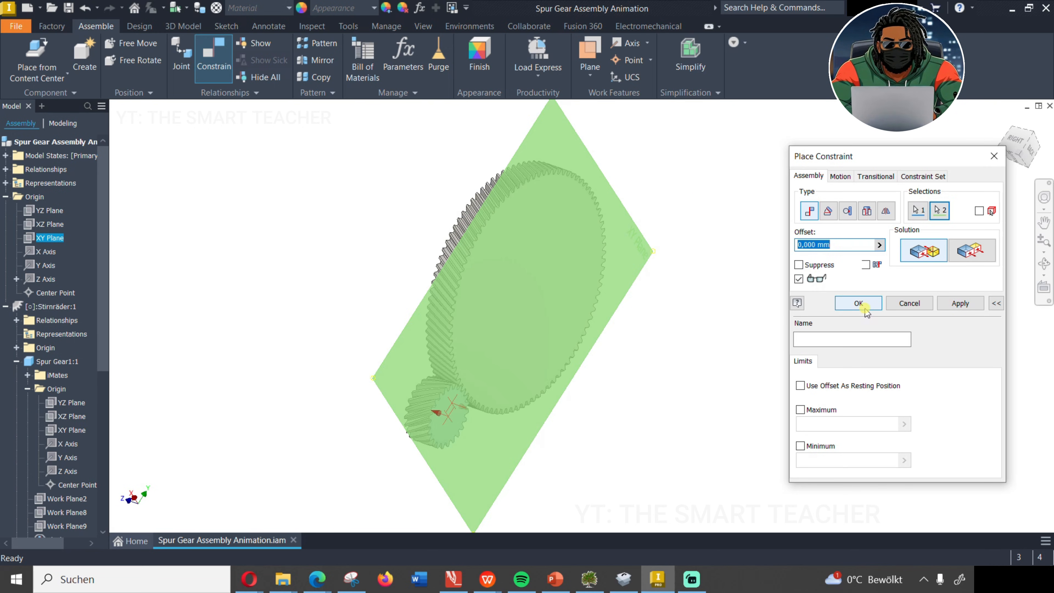
click(857, 303)
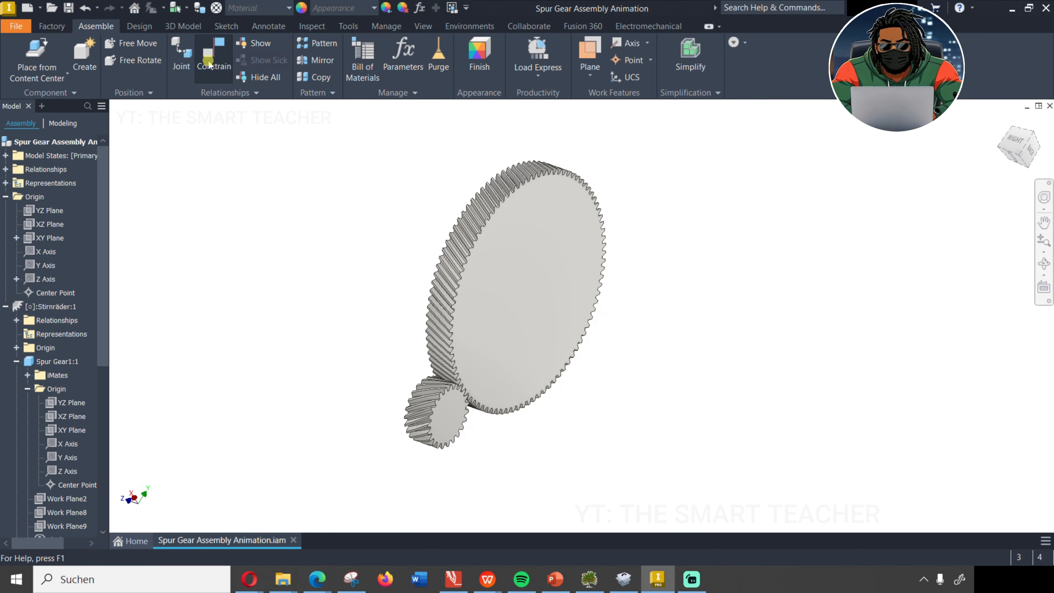
click(213, 57)
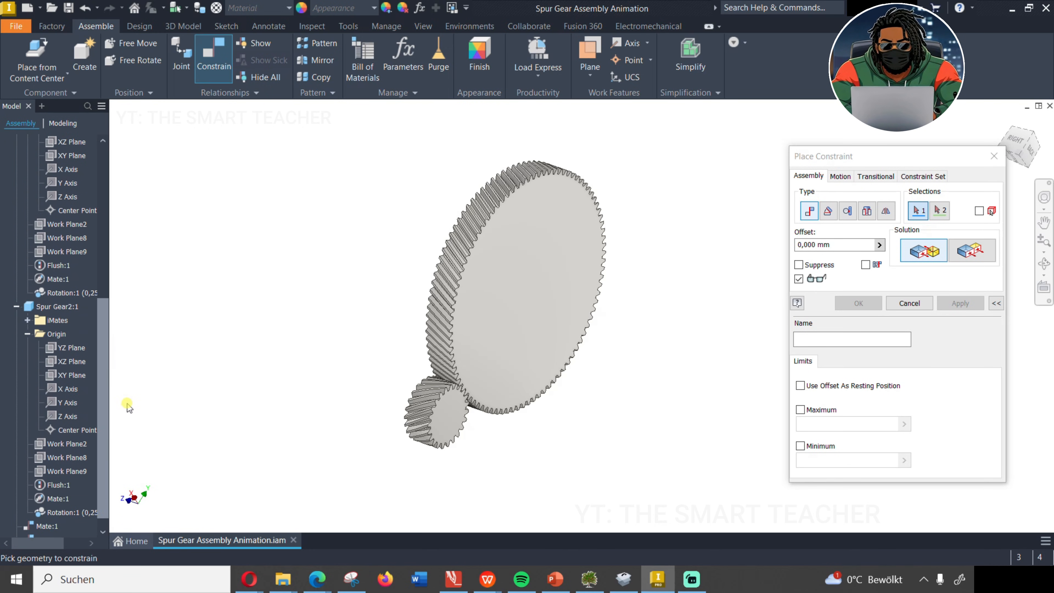
click(67, 402)
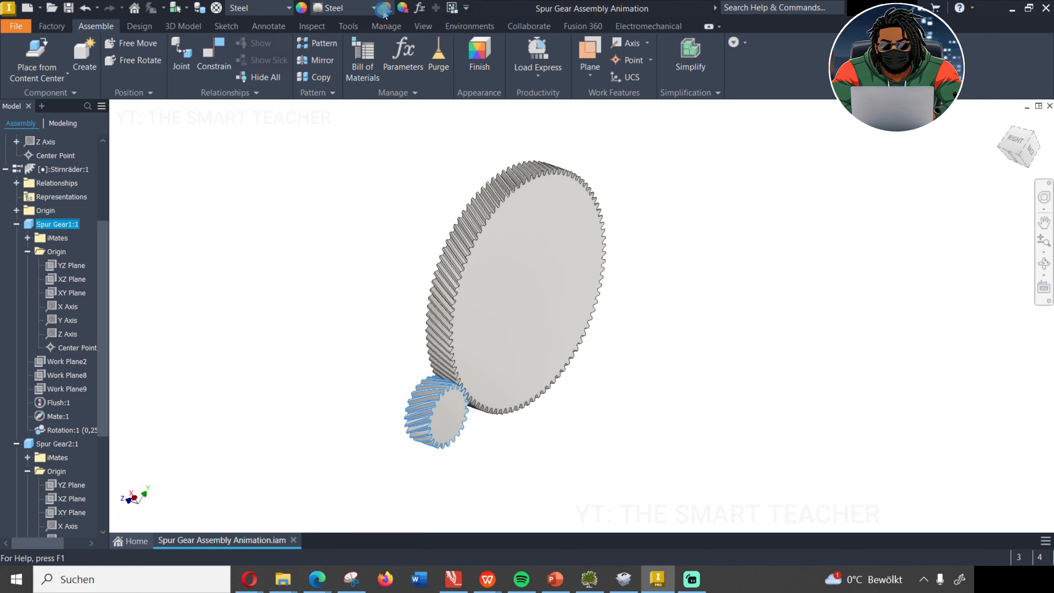
Colour-override the small gear yellow and the large gear green
click(384, 7)
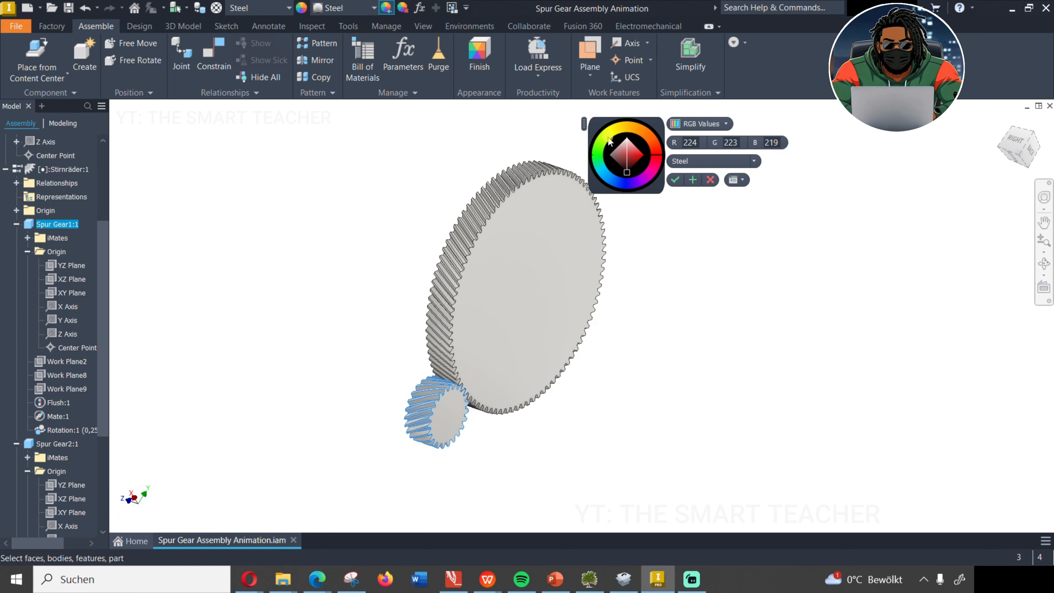
click(611, 138)
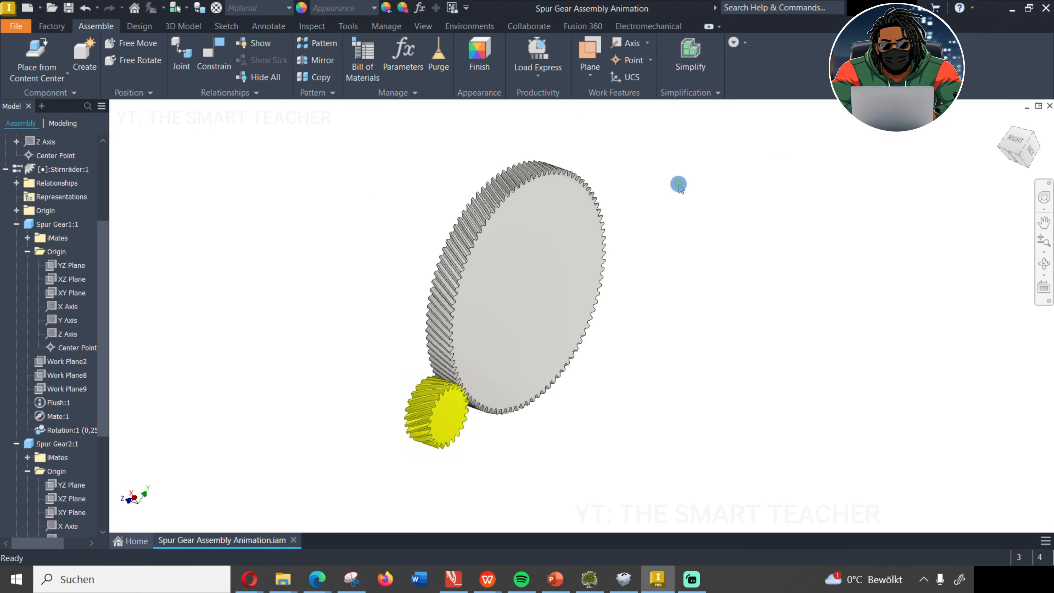
click(57, 443)
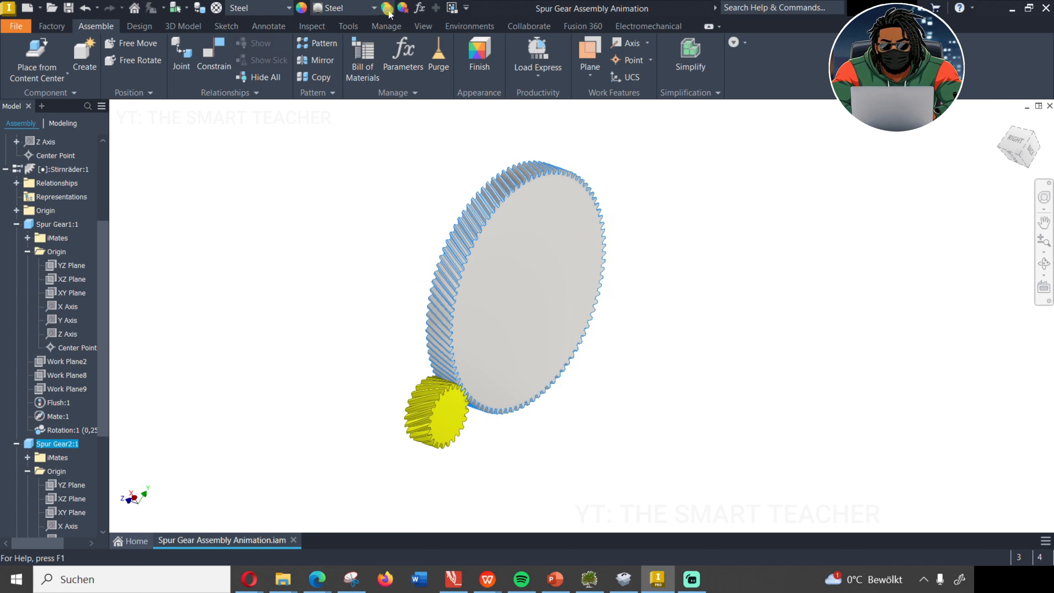
click(386, 7)
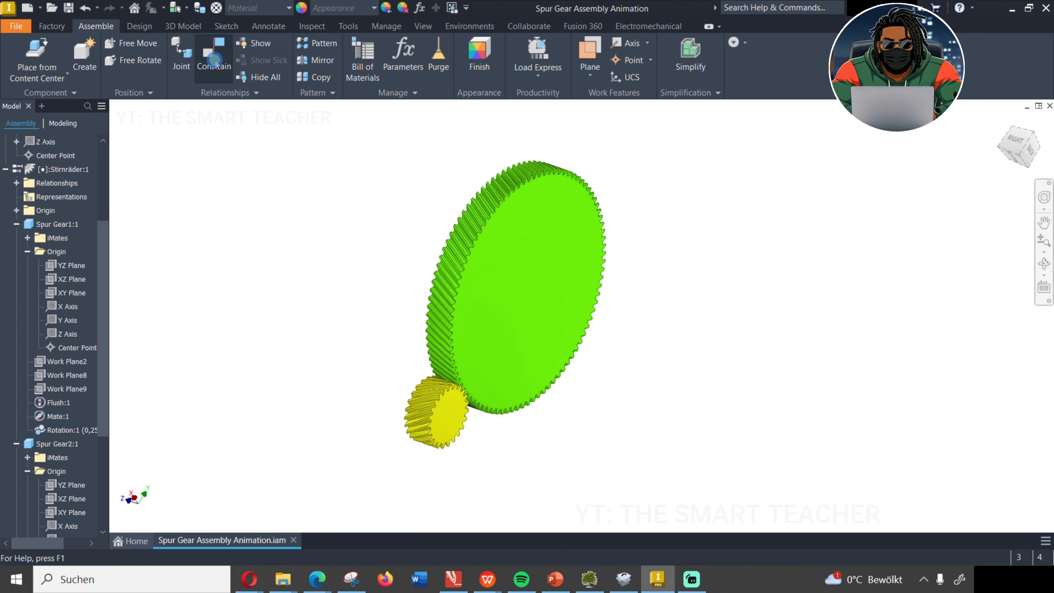
Add a 0,00° directed angle constraint between Spur Gear1's XZ plane and the assembly XZ plane
click(213, 55)
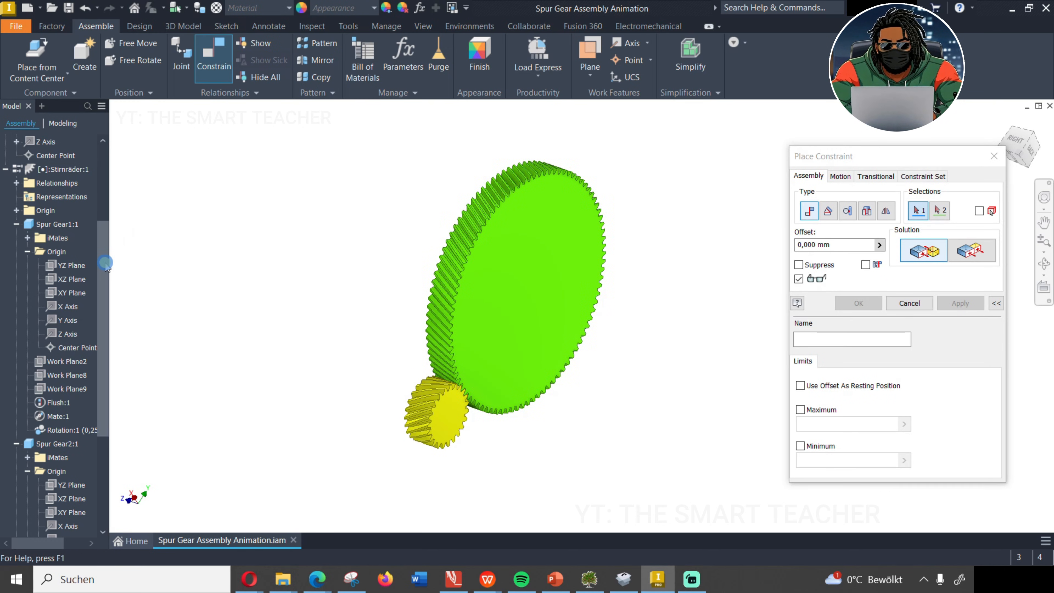
scroll(down, 3)
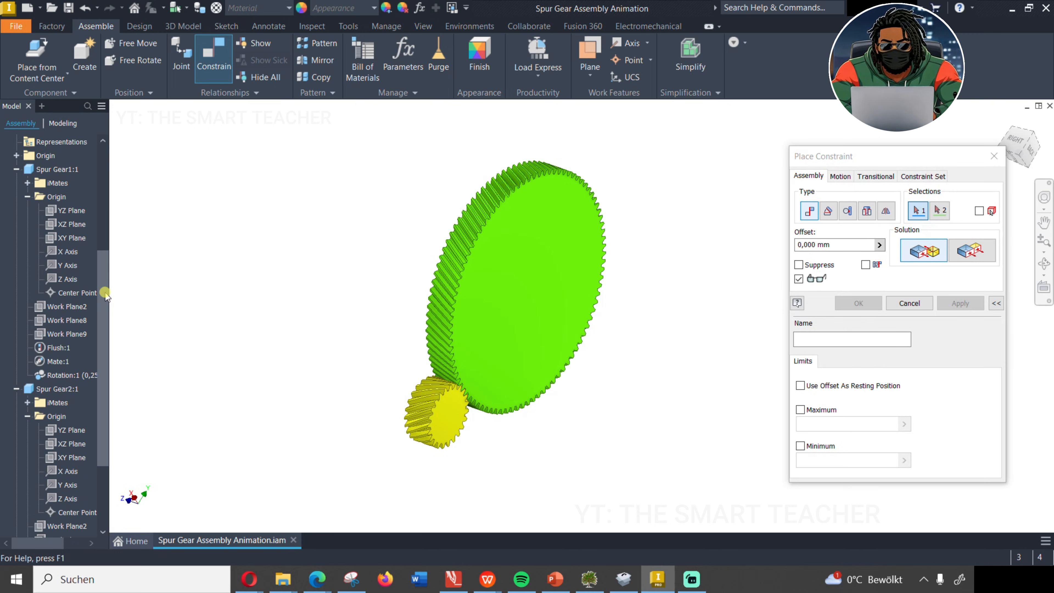
click(71, 237)
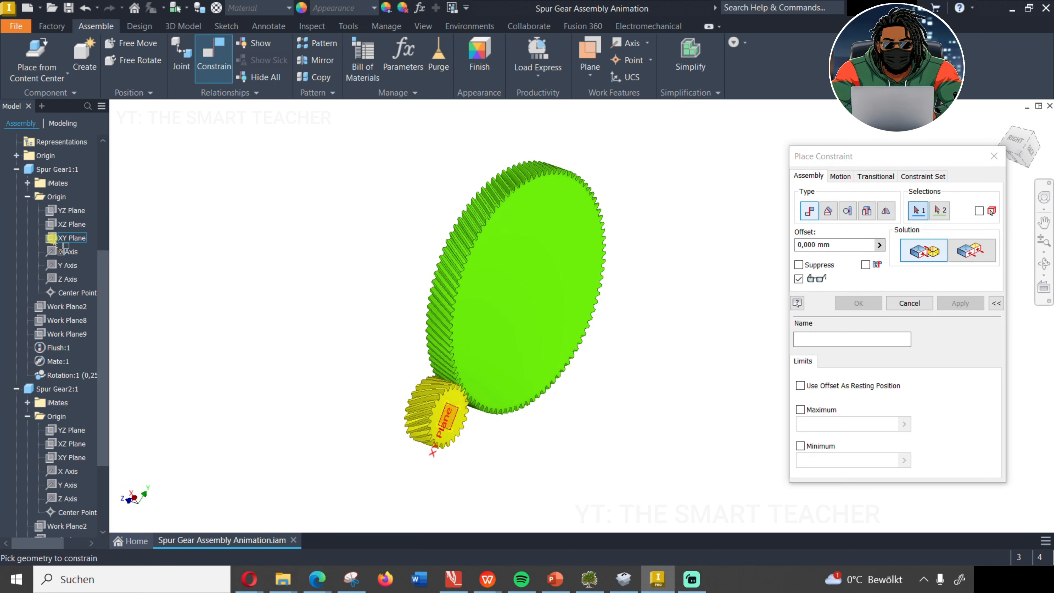
click(71, 224)
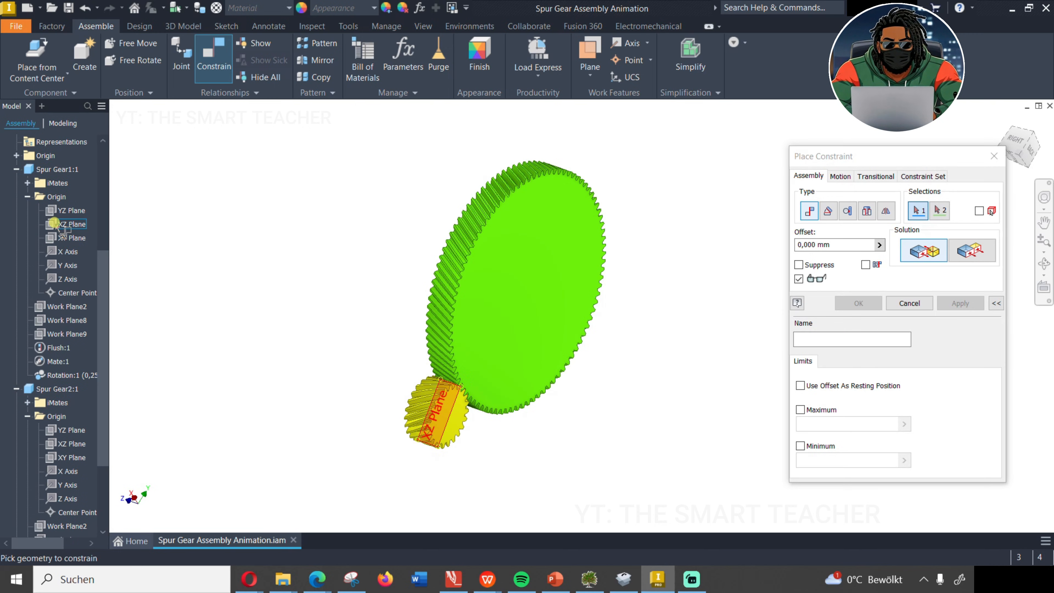
click(71, 224)
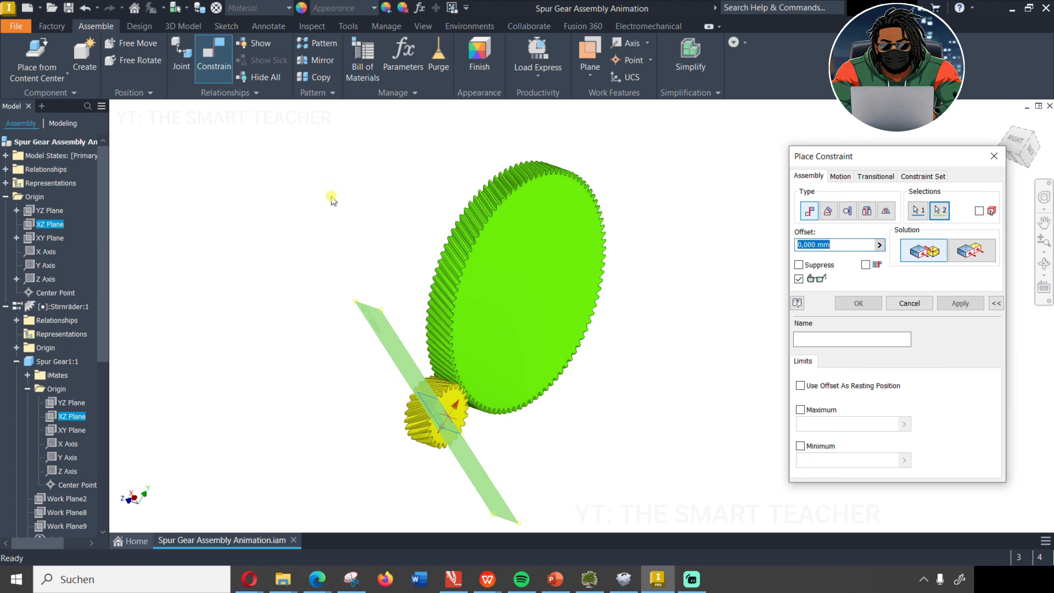
click(827, 210)
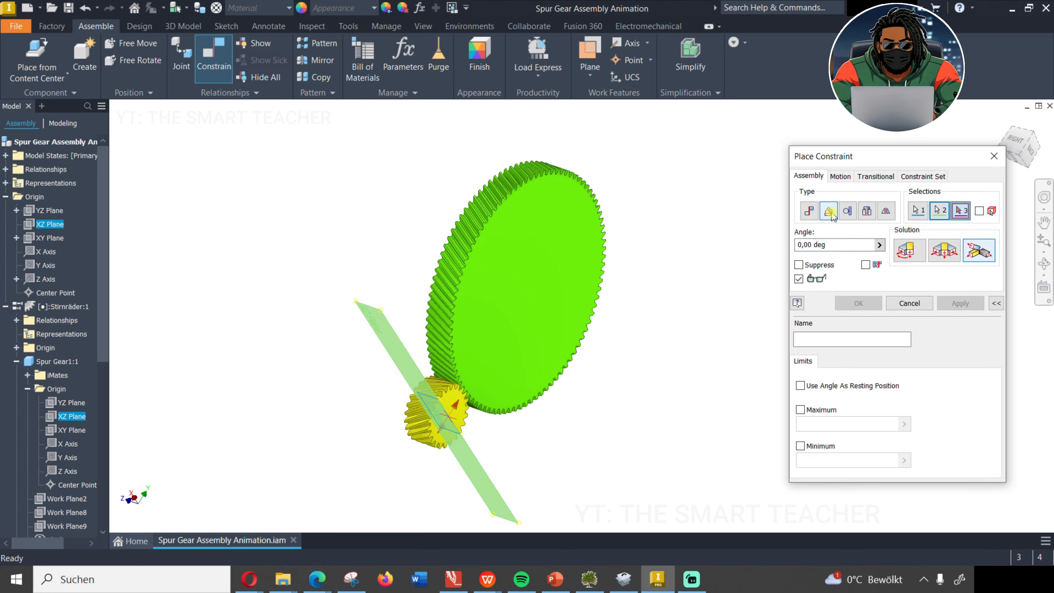
click(857, 303)
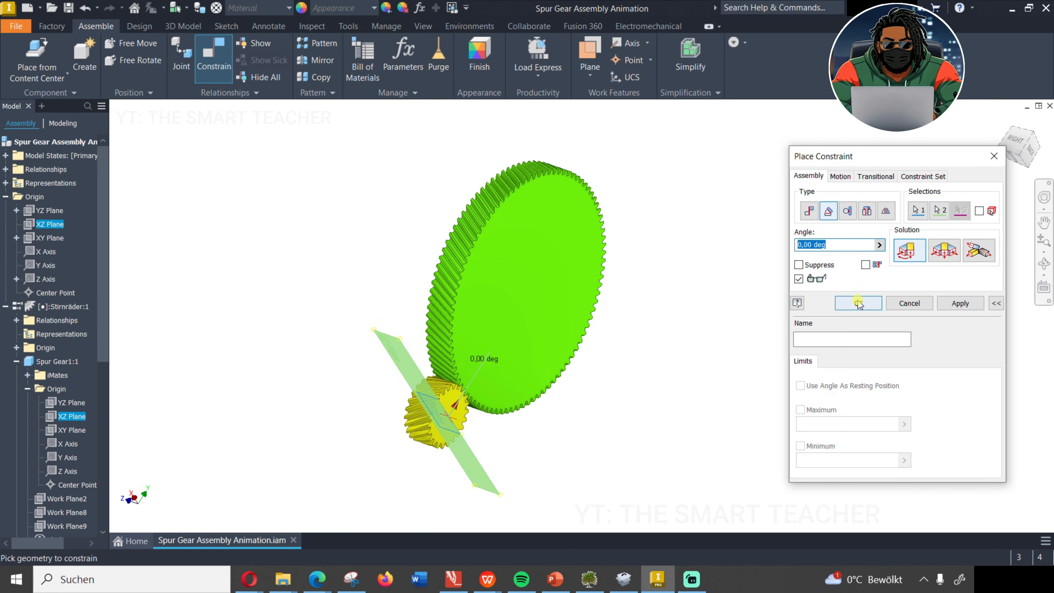
click(857, 303)
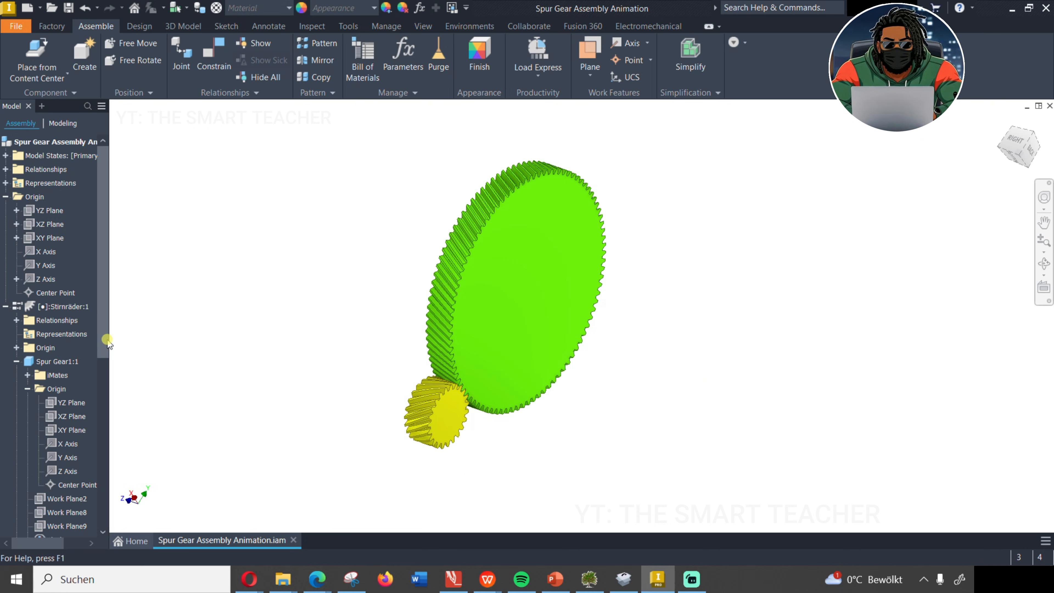
Drive the Angle:1 constraint with an end value of 360°
scroll(down, 3)
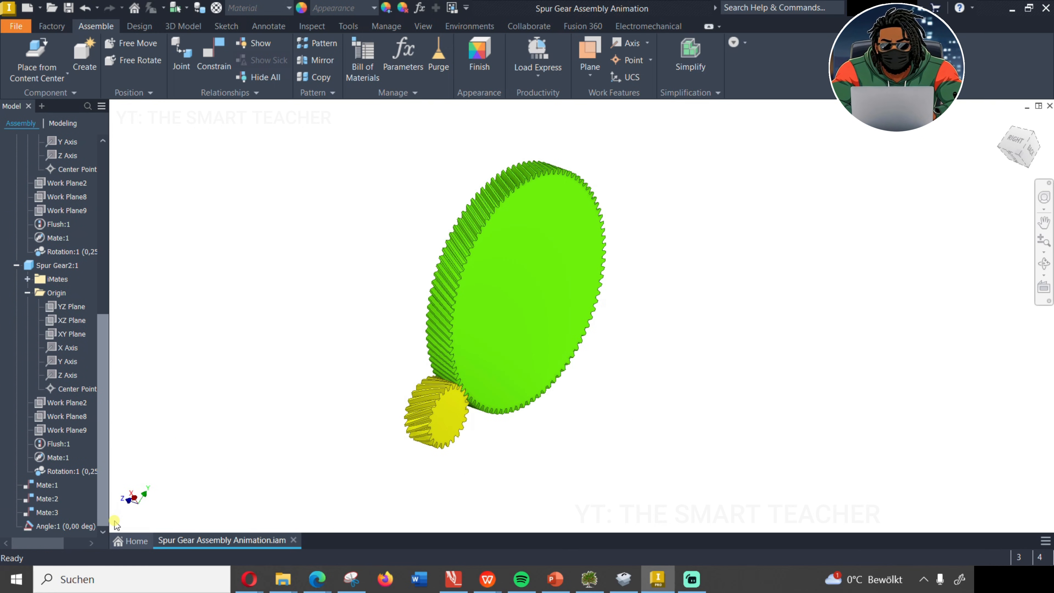
right_click(60, 526)
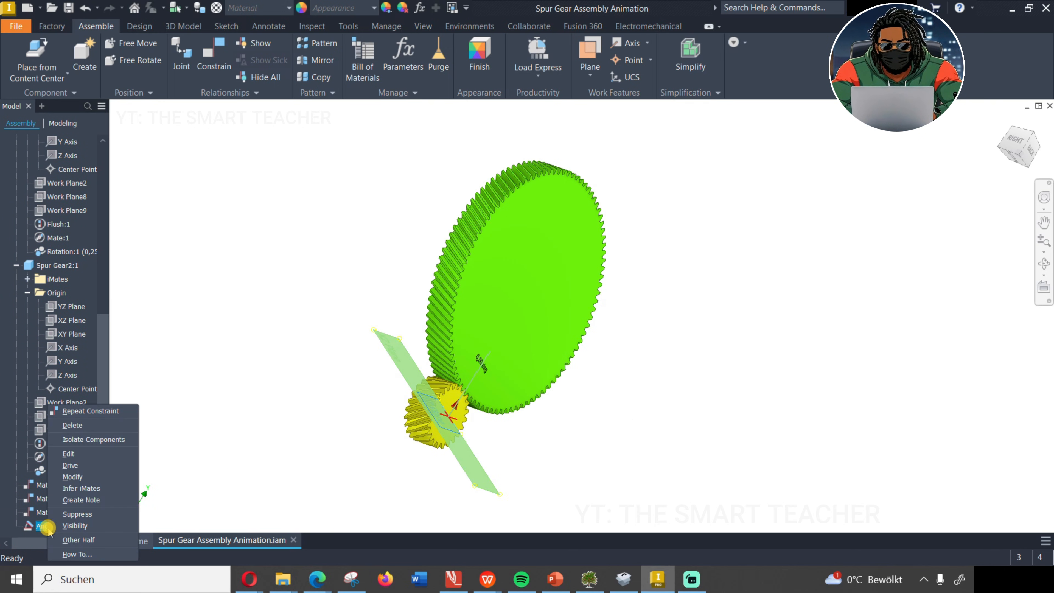
mouse_move(69, 465)
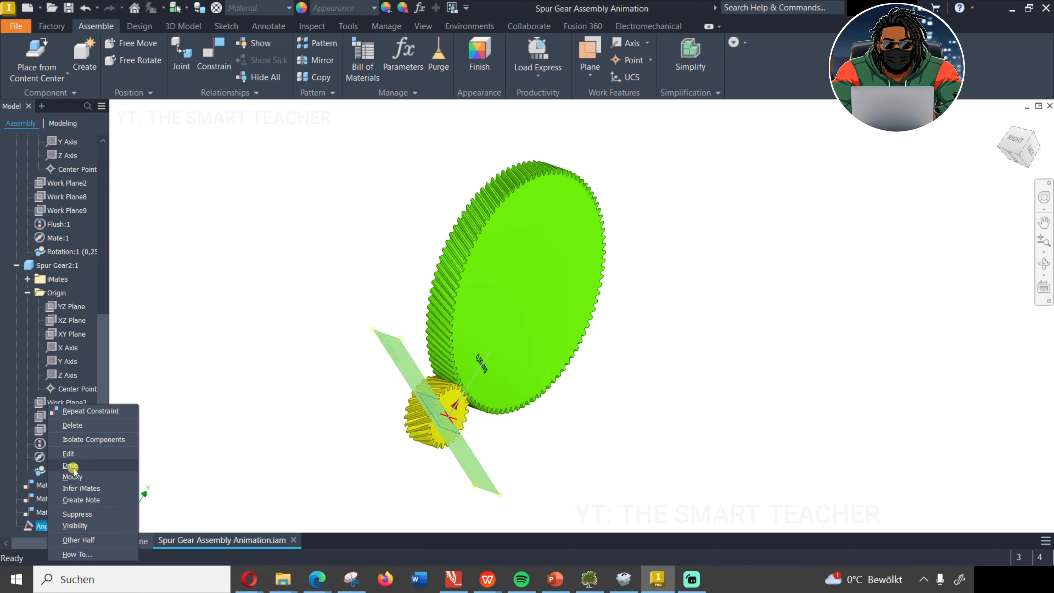
click(69, 465)
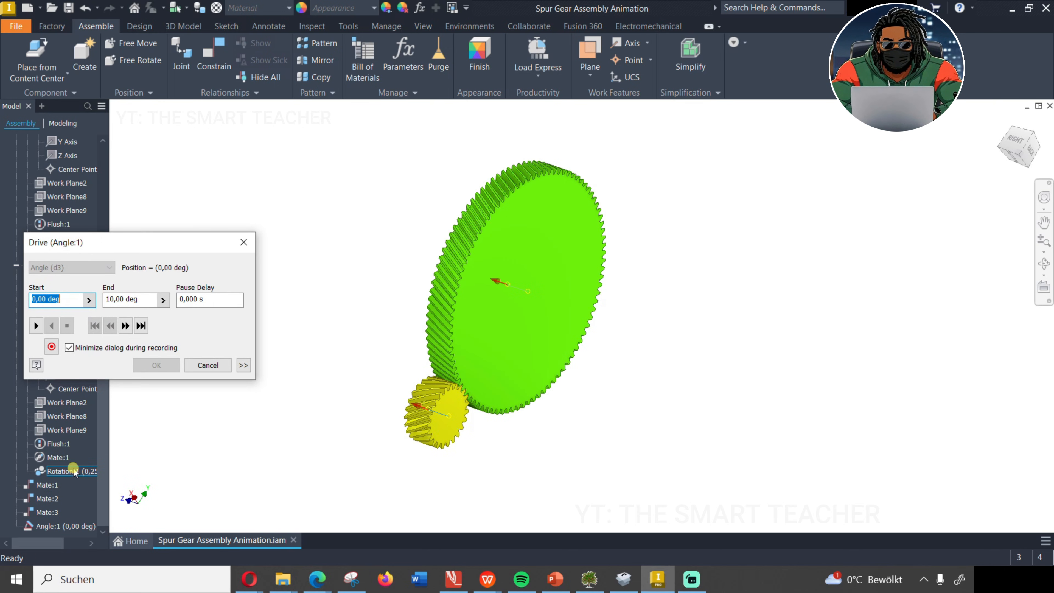
click(128, 299)
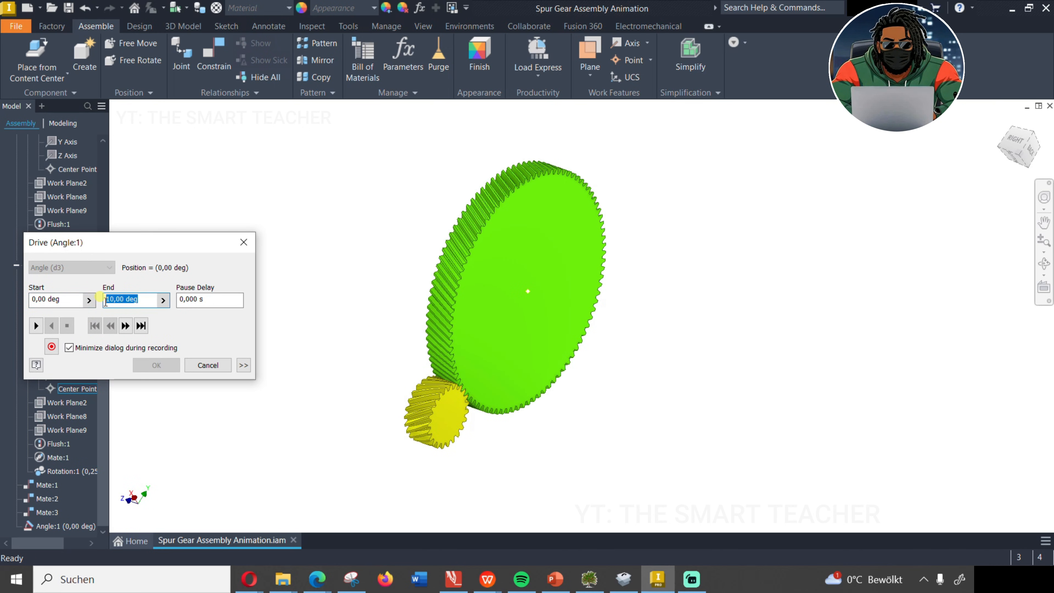
text(360)
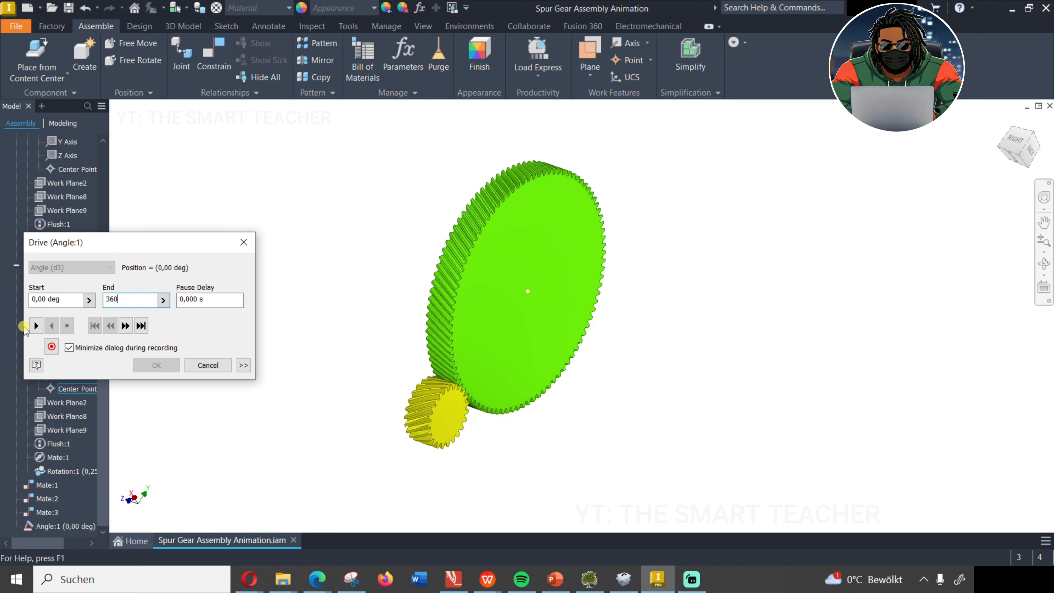
Play the drive forward so the gears rotate to about 323°, then stop it
click(36, 325)
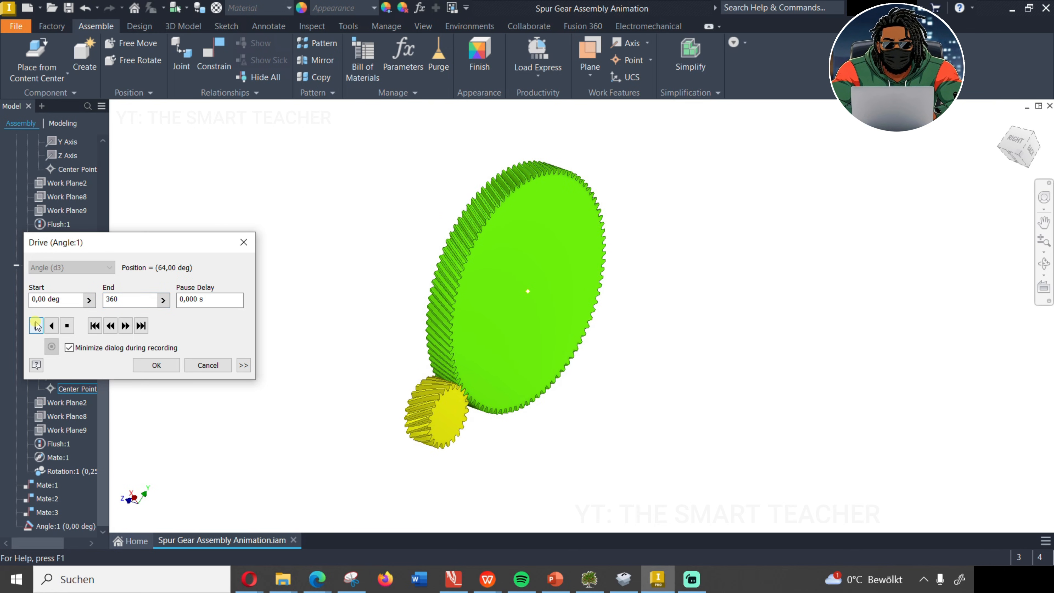
click(36, 326)
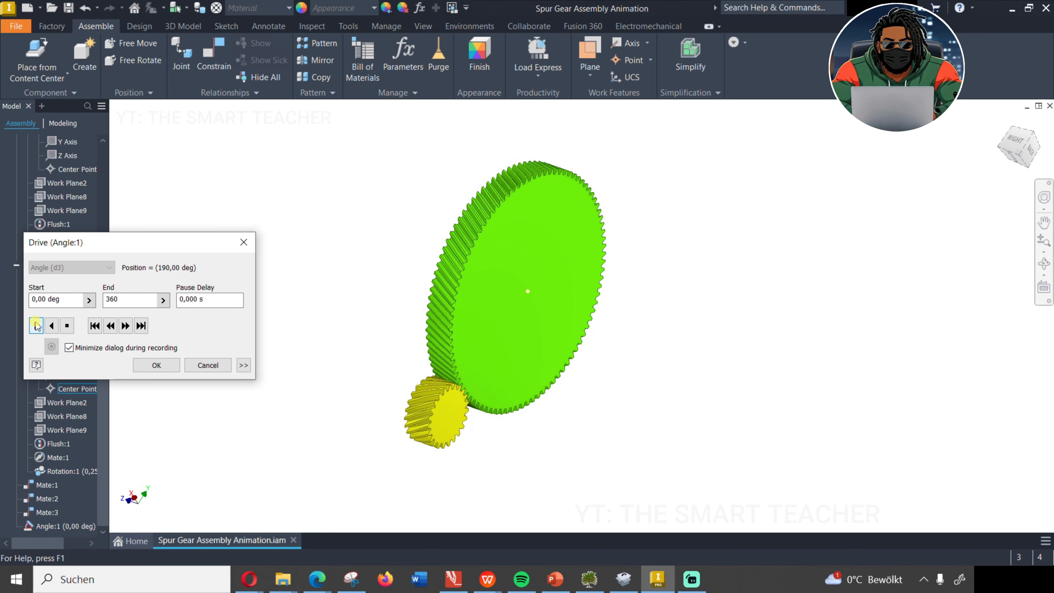
click(36, 325)
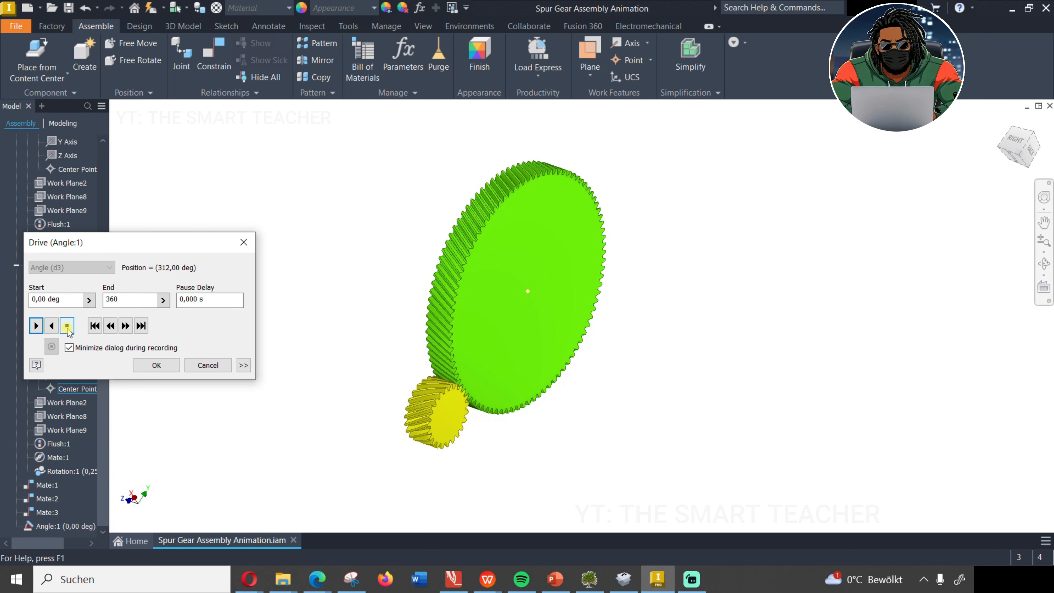
click(243, 365)
text(2)
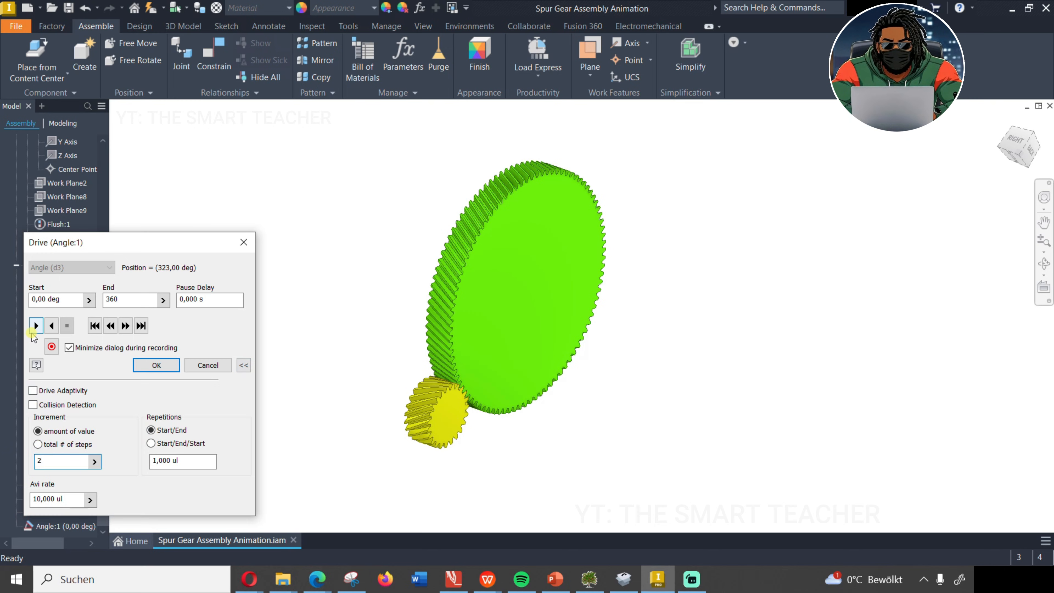
Rewind the drive, set the increment to 0,25 and replay the slower rotation from 0°
click(35, 325)
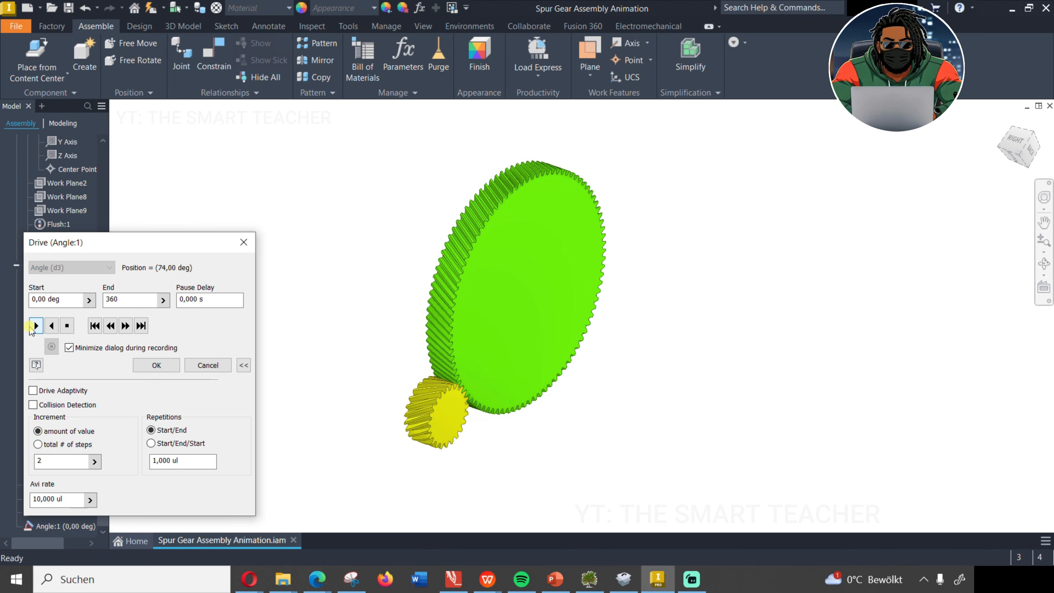
click(34, 326)
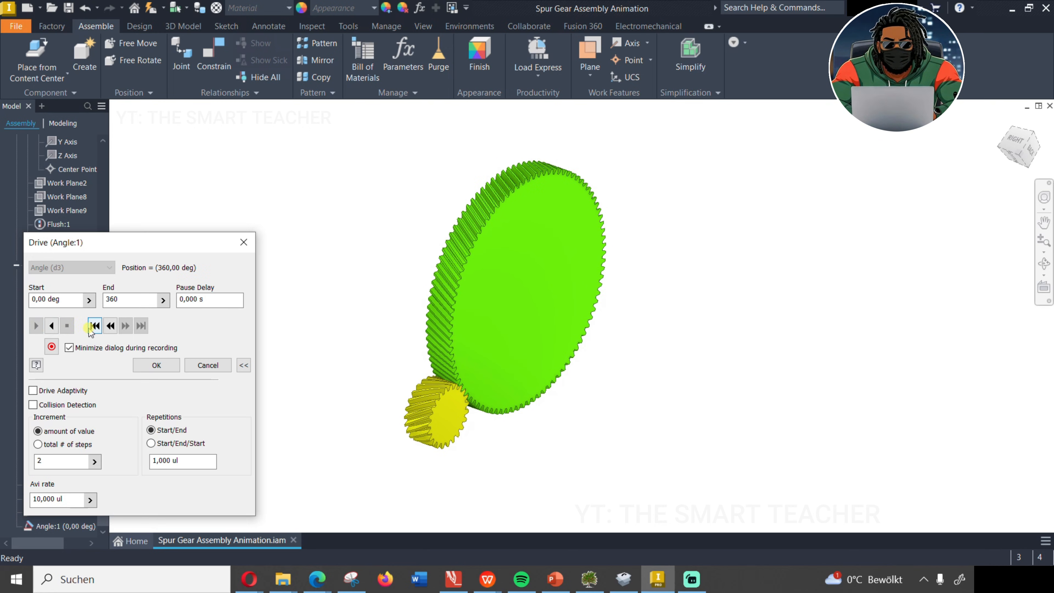
click(95, 326)
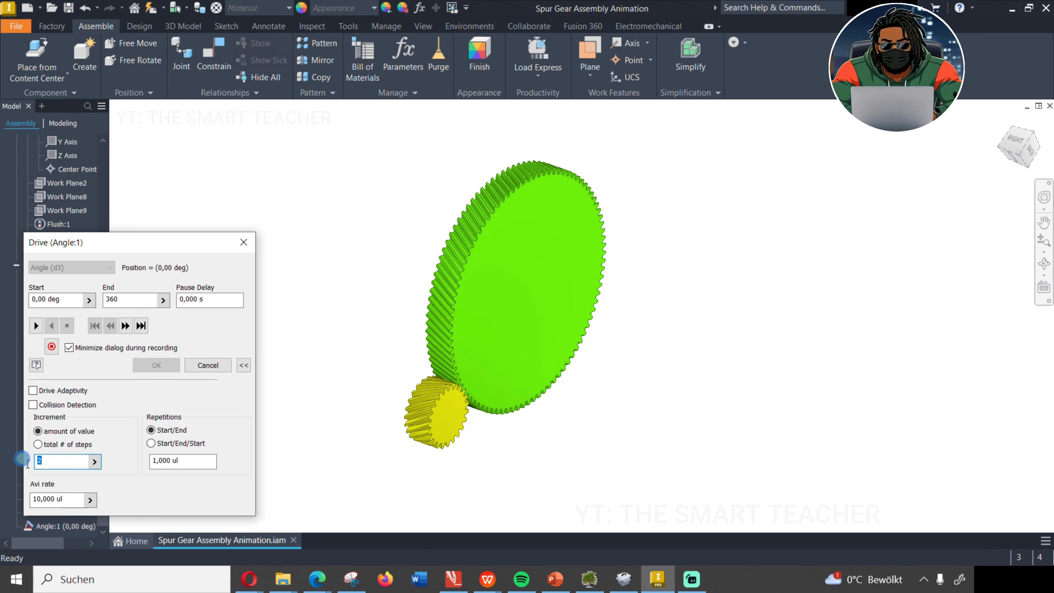
text(0.)
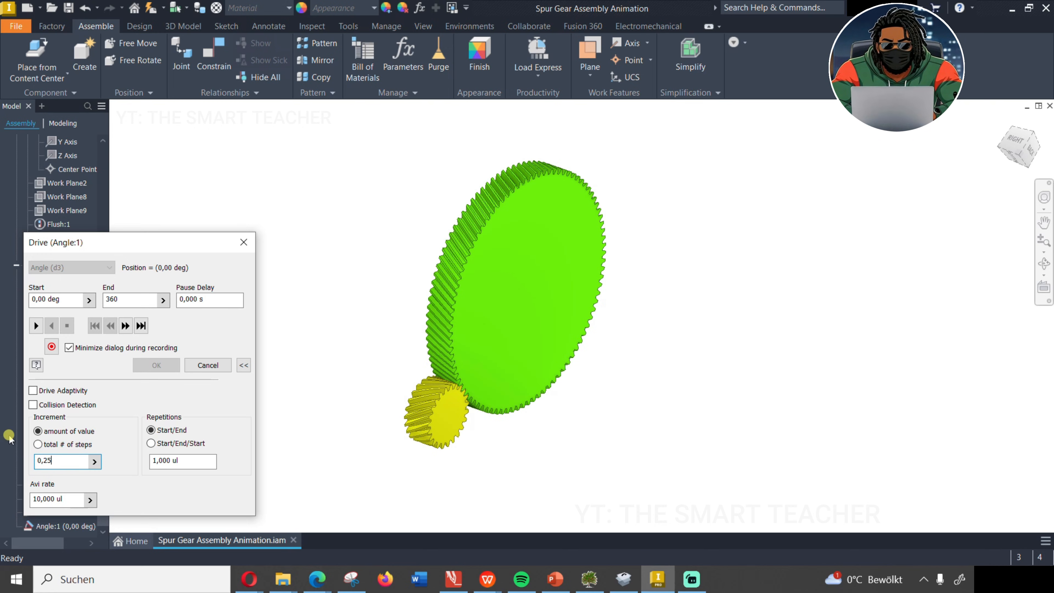
click(36, 325)
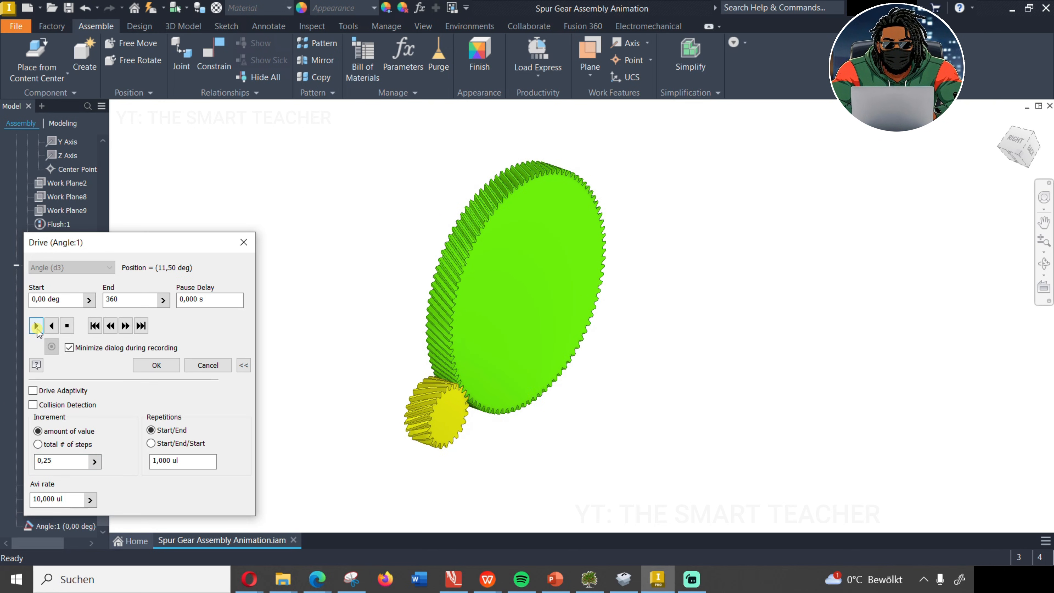
click(36, 325)
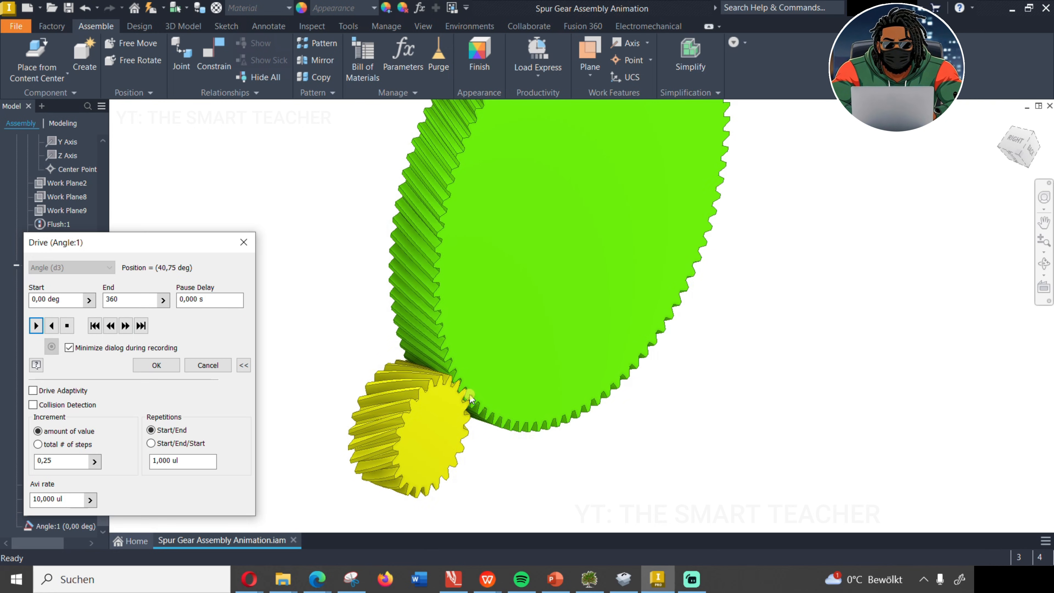